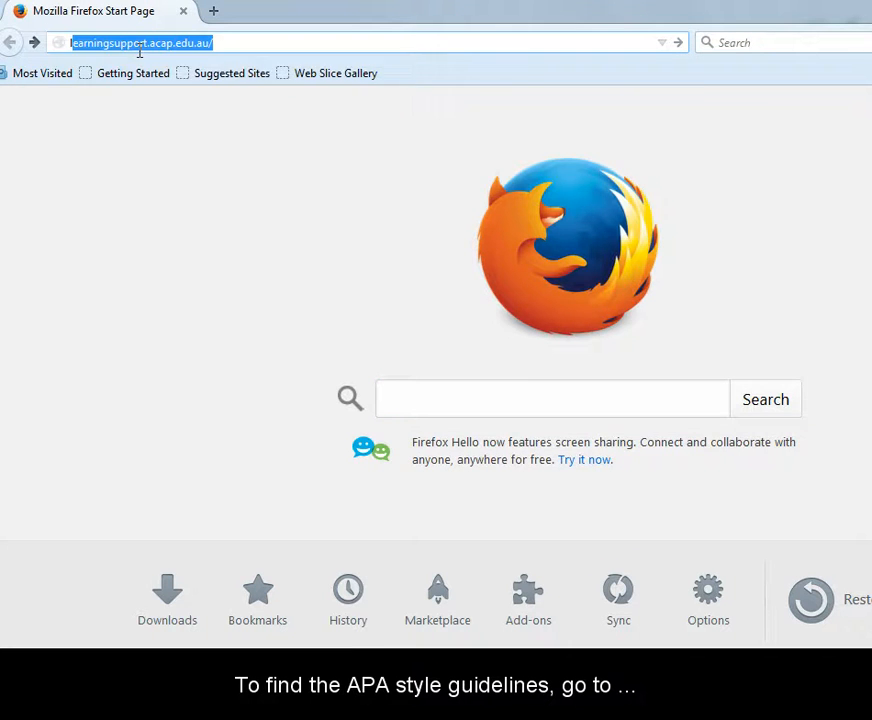
Step: Go to learningsupport.acap.edu.au and open the Presentation guidelines page under Assessment Writing
left_click(140, 42)
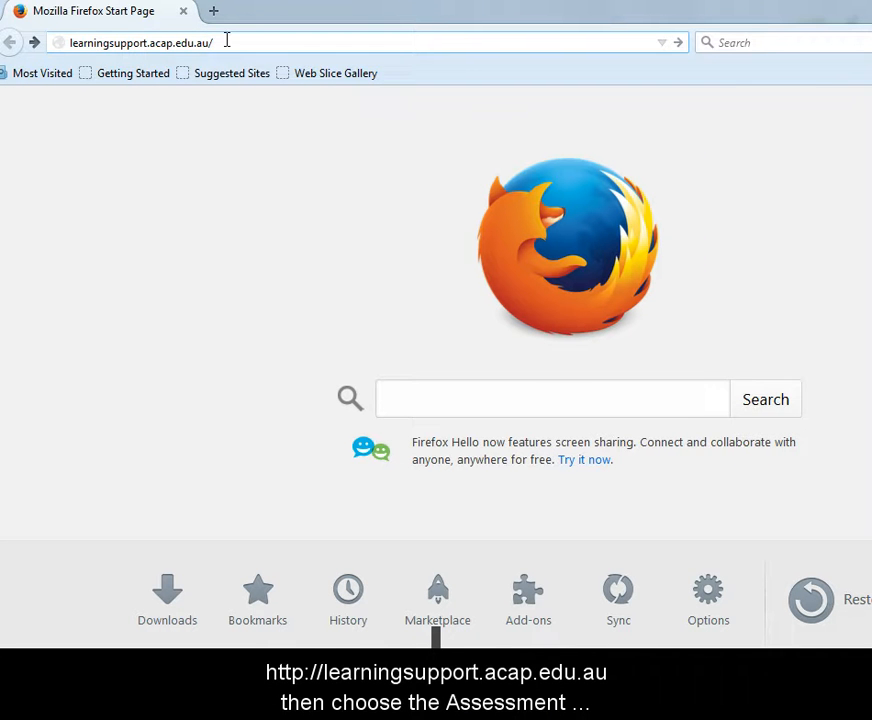
key("Return")
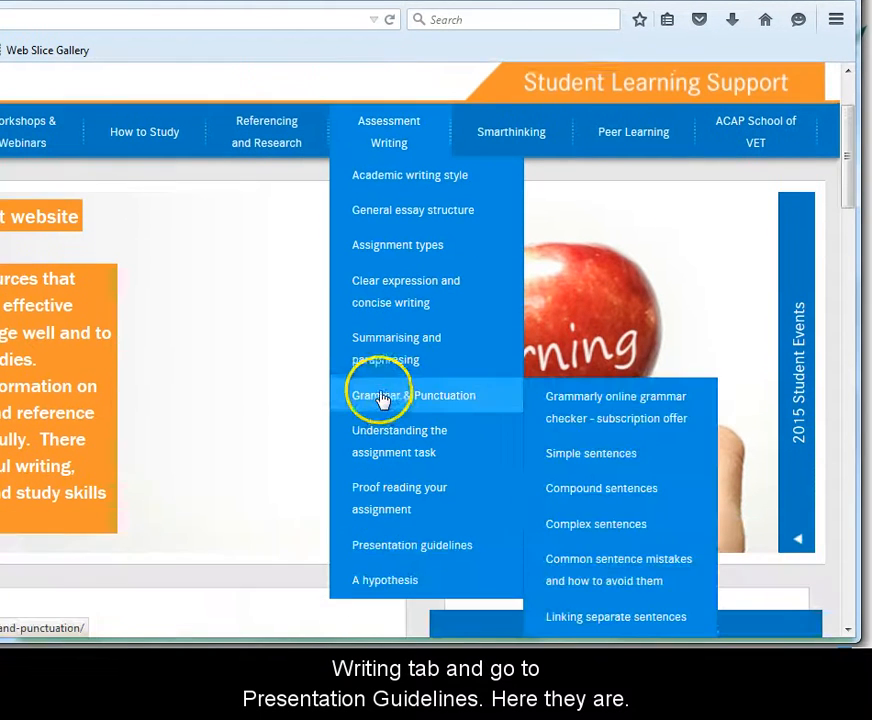
mouse_move(398, 551)
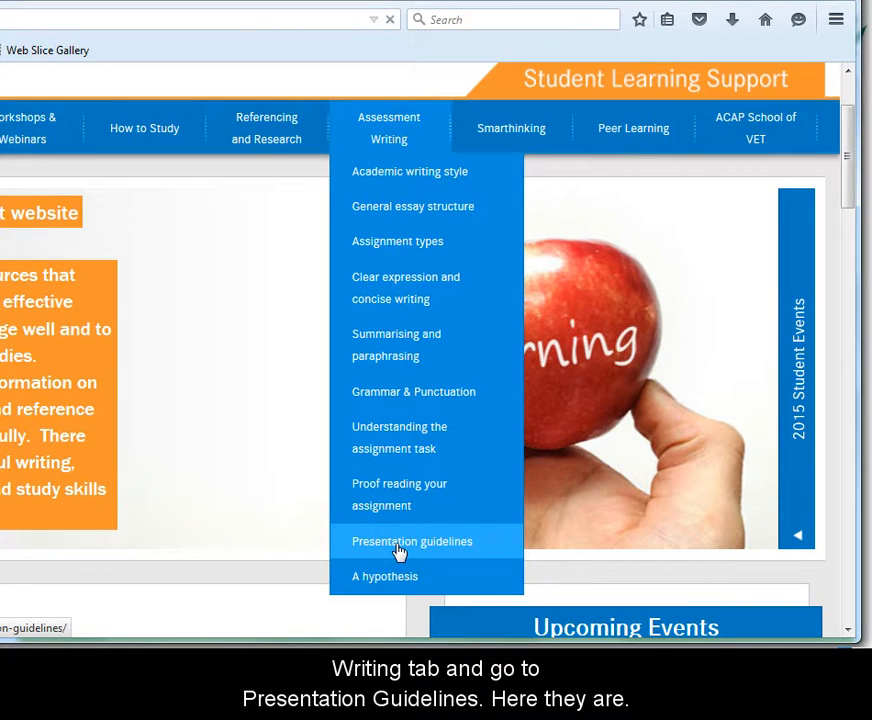
left_click(411, 541)
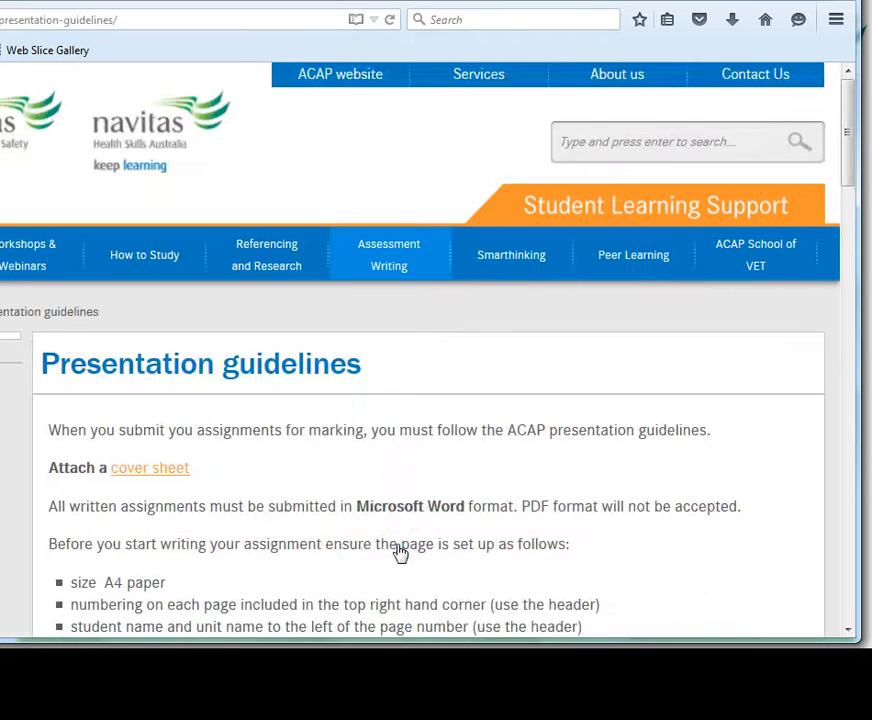
scroll("down", 3)
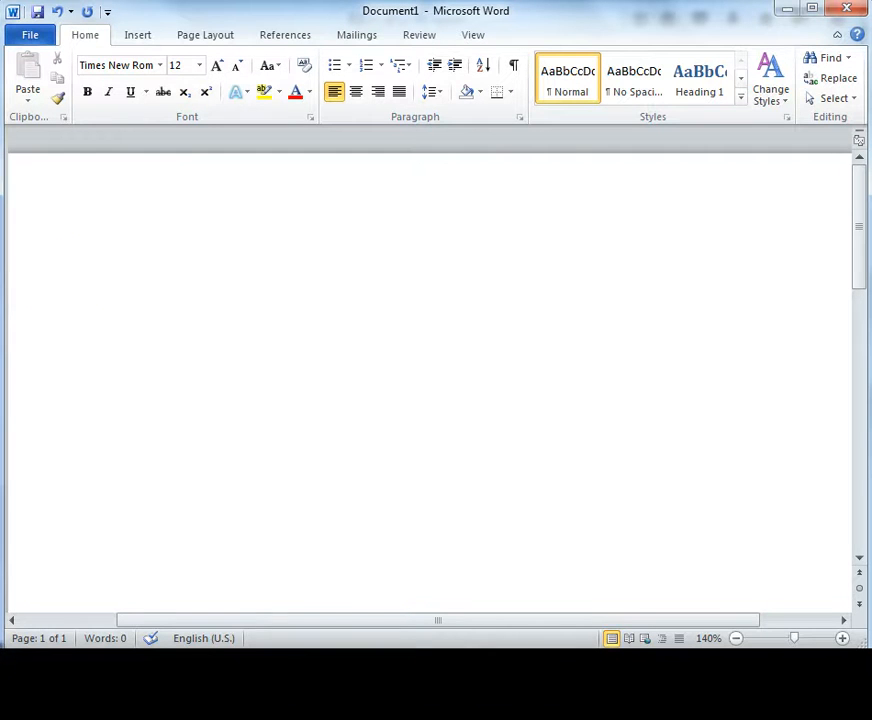
Step: Review the blank document's margins and orientation on the Page Layout tab
left_click(40, 288)
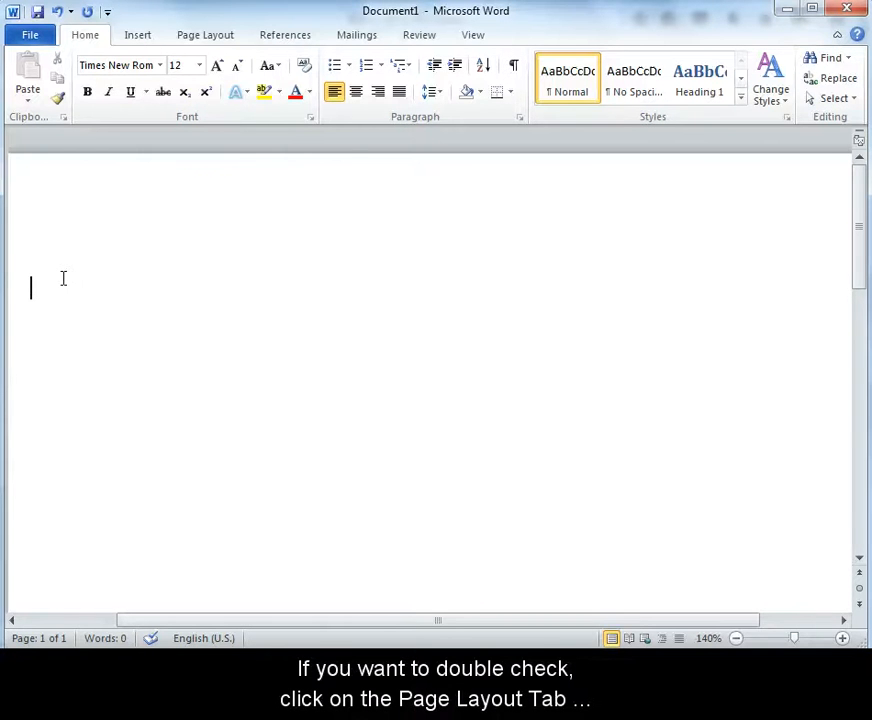
left_click(205, 34)
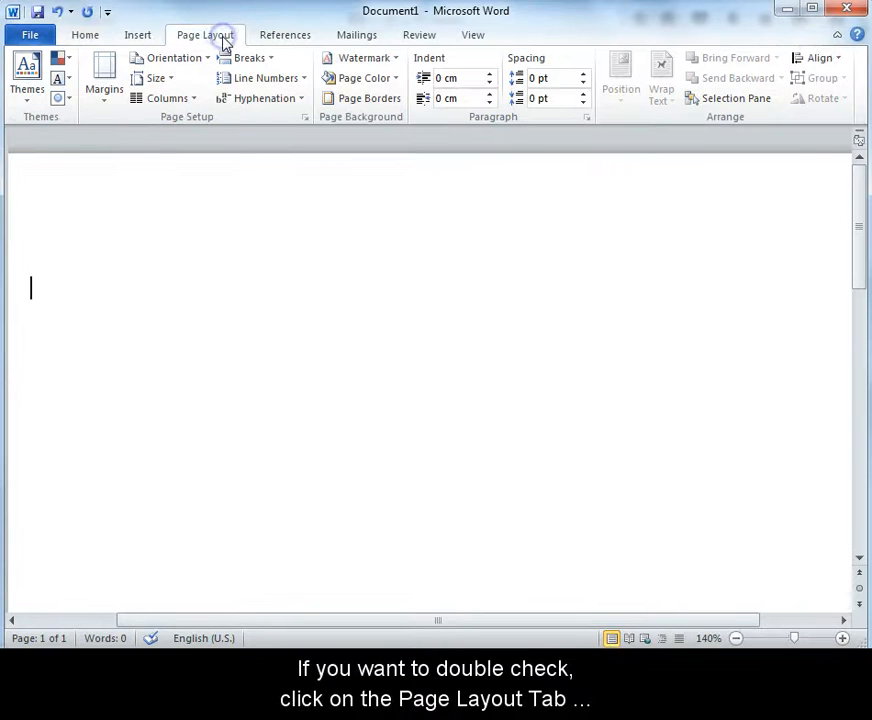
left_click(104, 80)
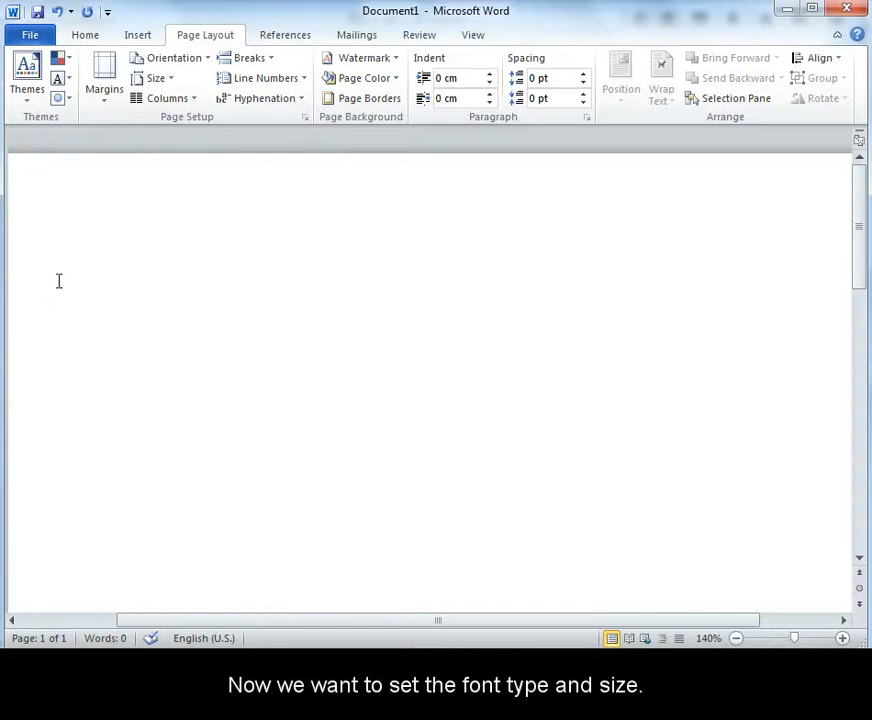
left_click(31, 288)
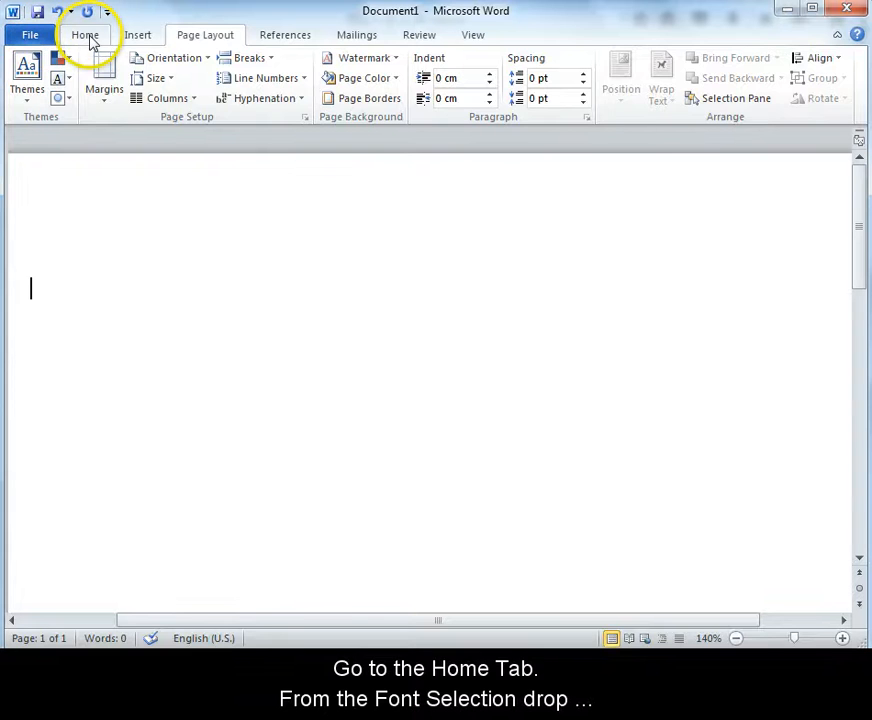
Step: Choose Times New Roman and size 12 on the Home tab
left_click(85, 34)
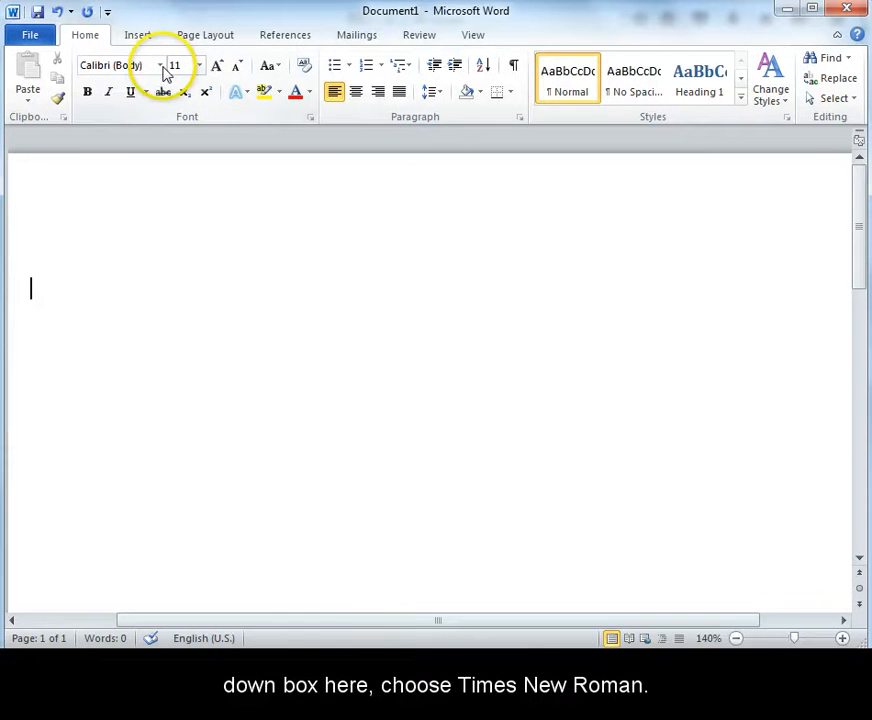
left_click(159, 65)
type("Times")
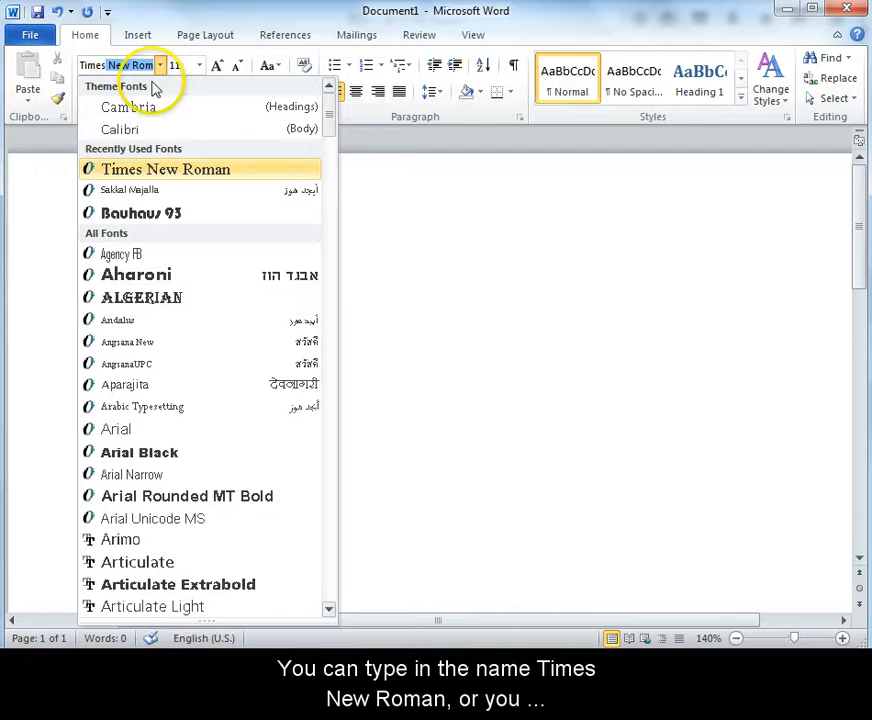
mouse_move(140, 189)
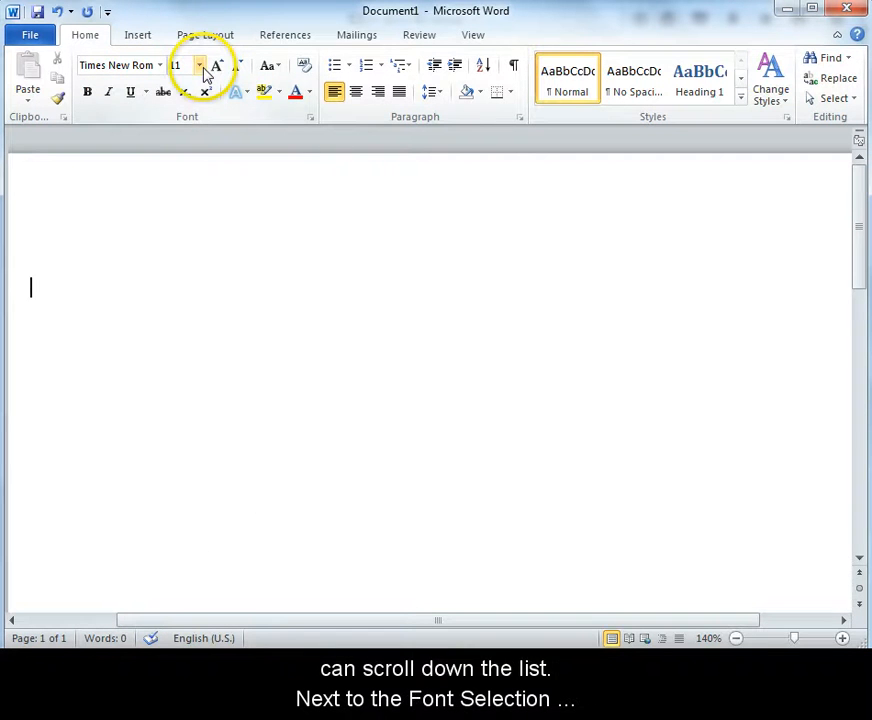
left_click(197, 65)
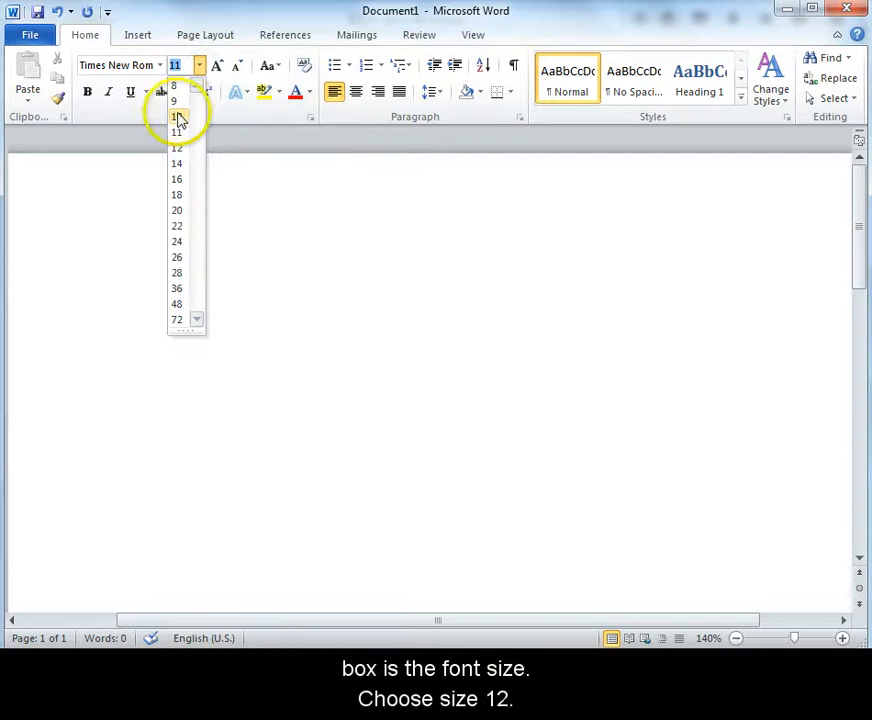
left_click(176, 132)
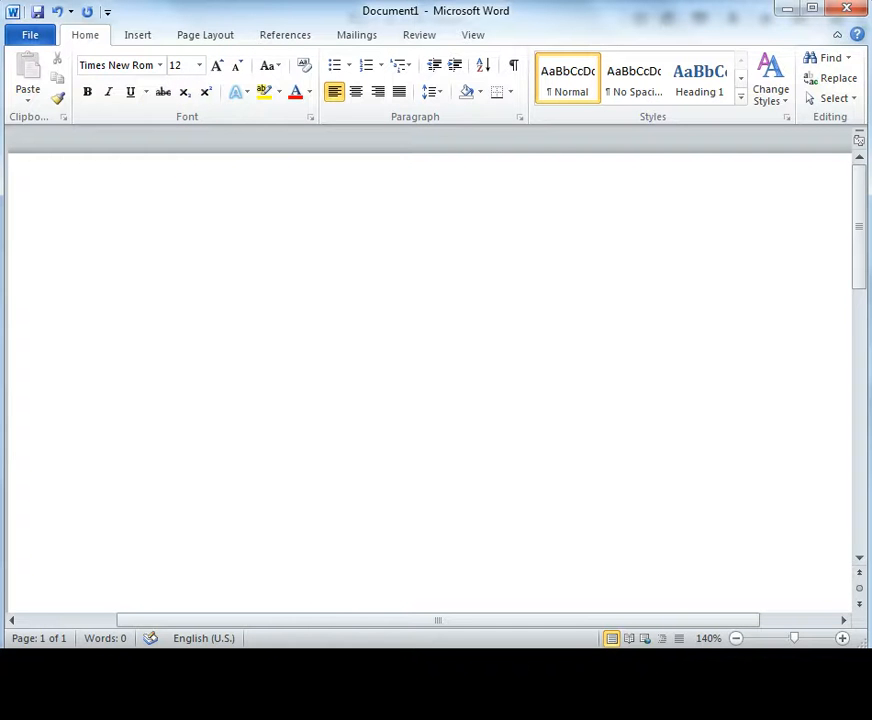
mouse_move(50, 301)
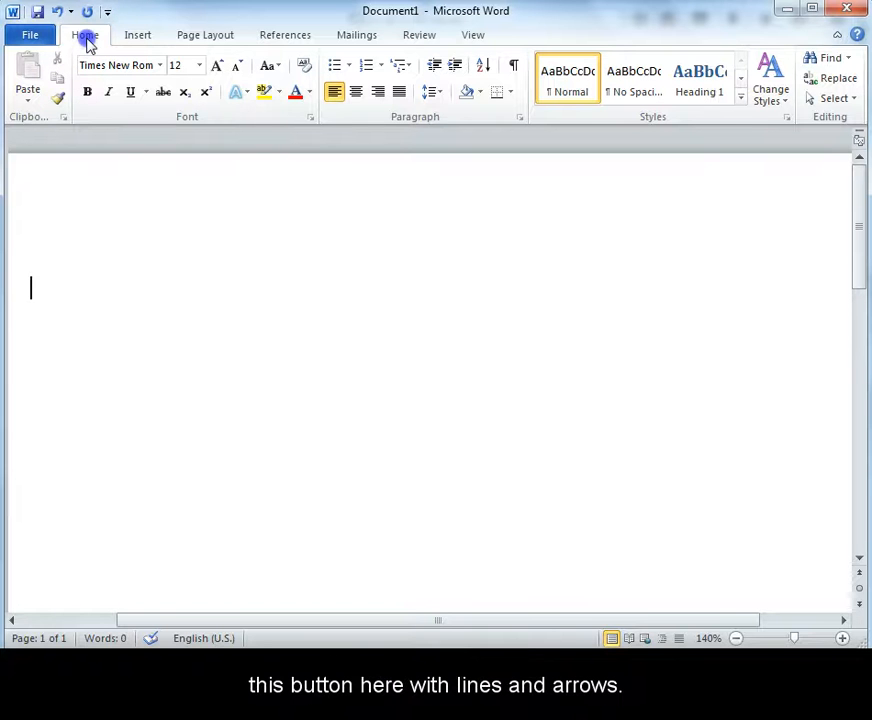
mouse_move(433, 92)
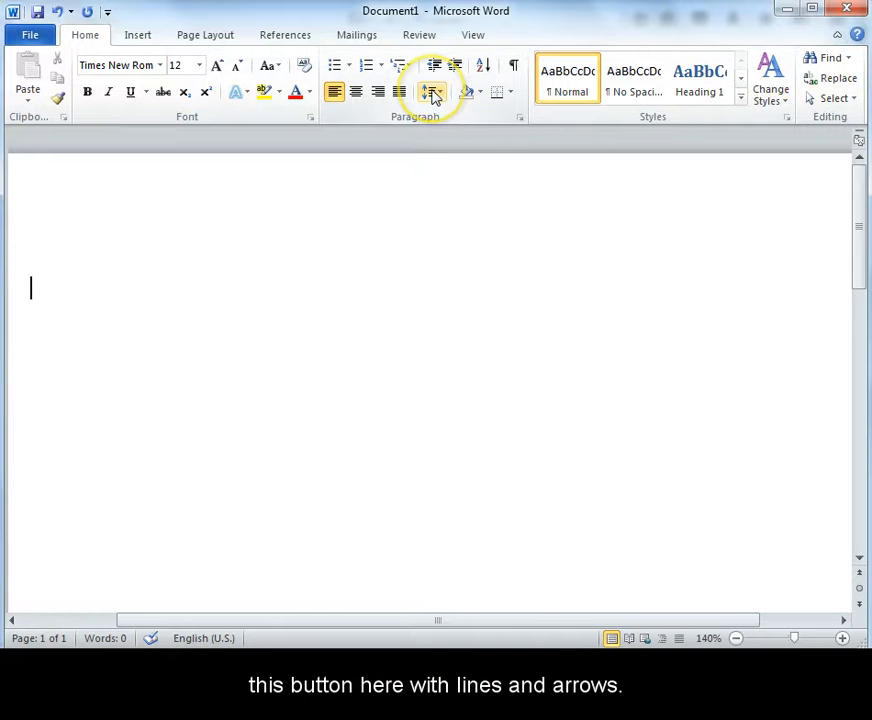
mouse_move(433, 92)
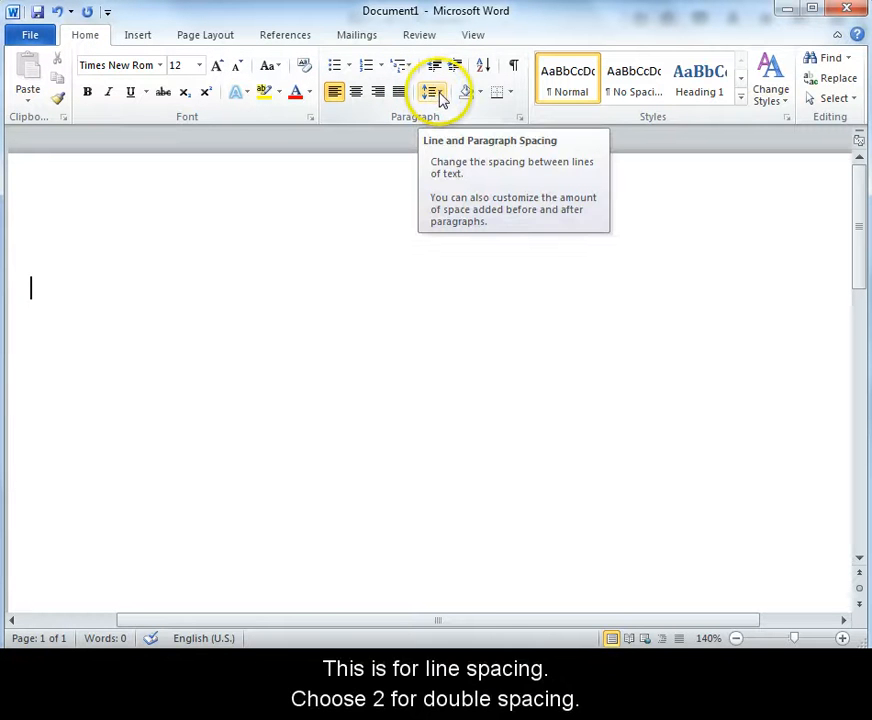
Step: Apply 2.0 line spacing and remove the space after paragraphs
left_click(432, 92)
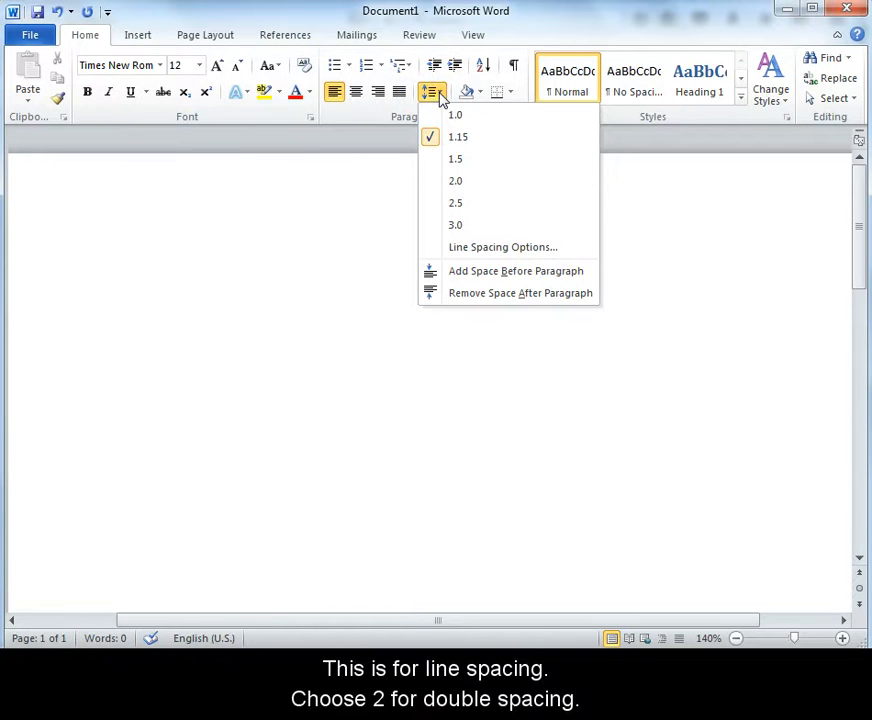
mouse_move(455, 181)
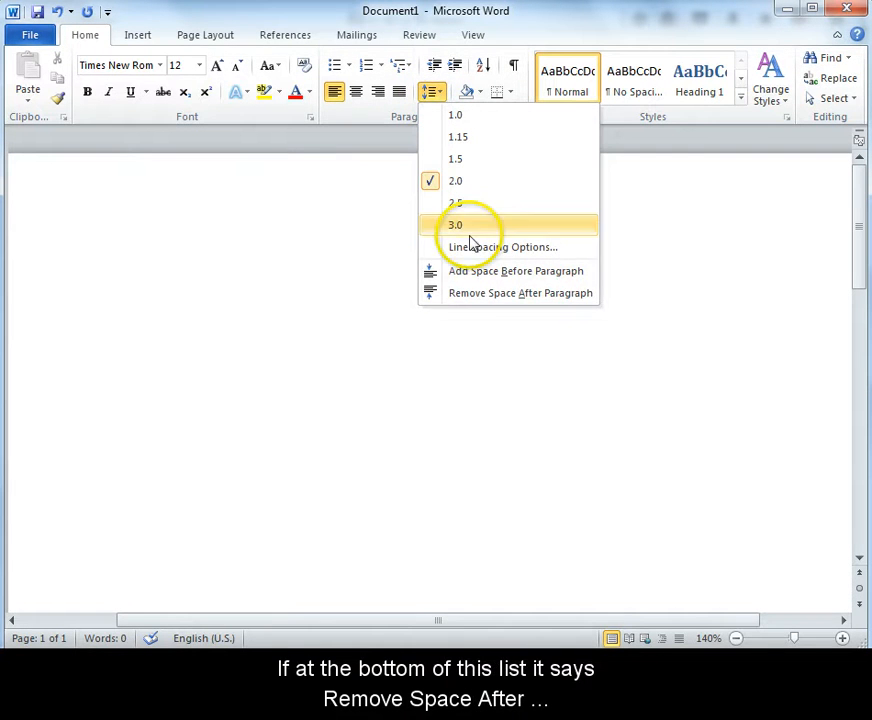
mouse_move(569, 292)
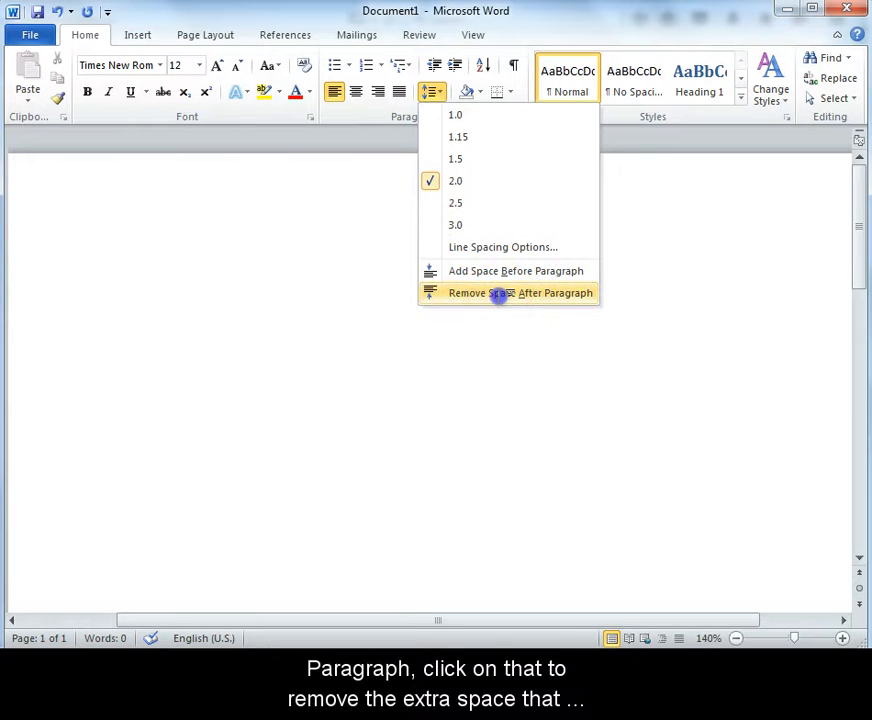
left_click(520, 292)
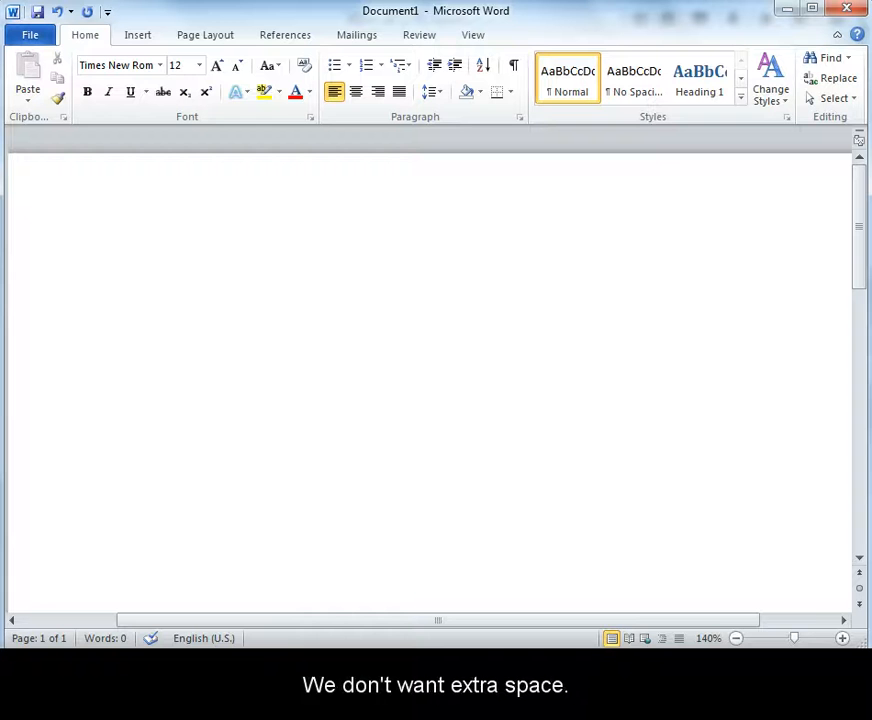
left_click(30, 288)
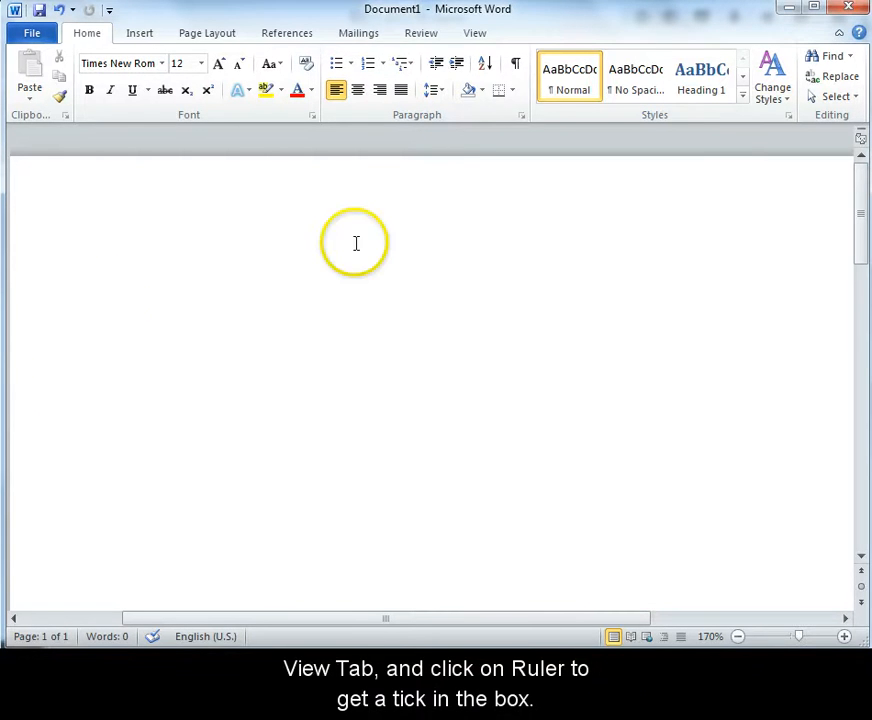
Step: Turn on the ruler and drag the First Line Indent marker to 1.25 cm
left_click(474, 33)
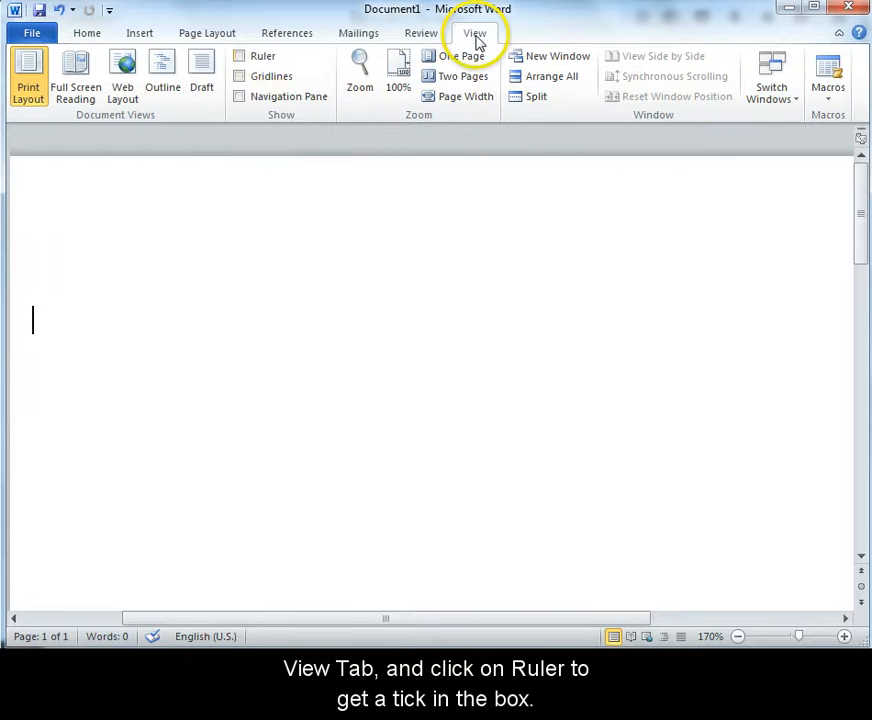
left_click(240, 56)
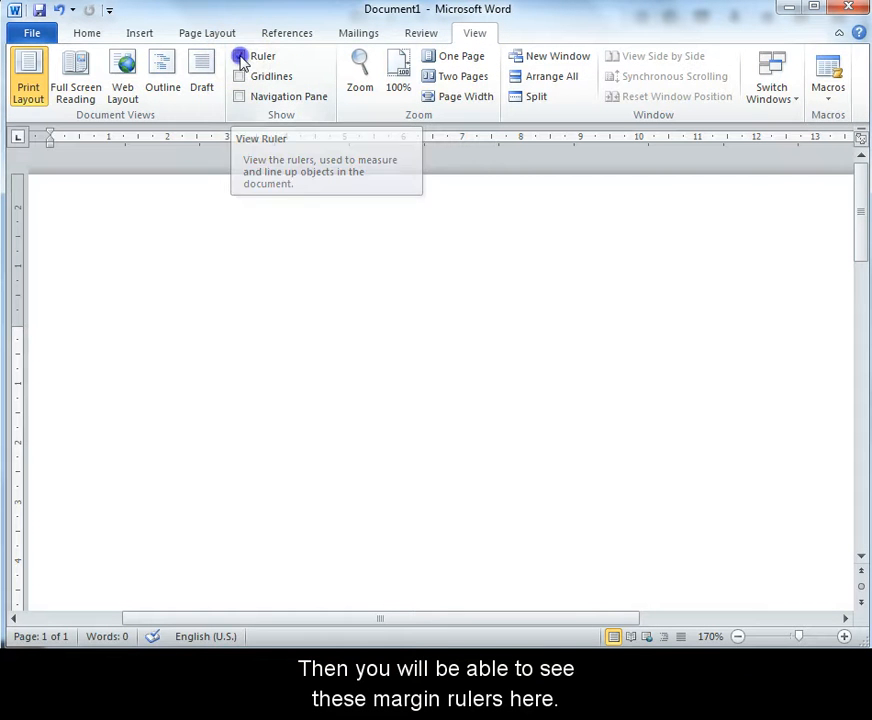
left_click(239, 55)
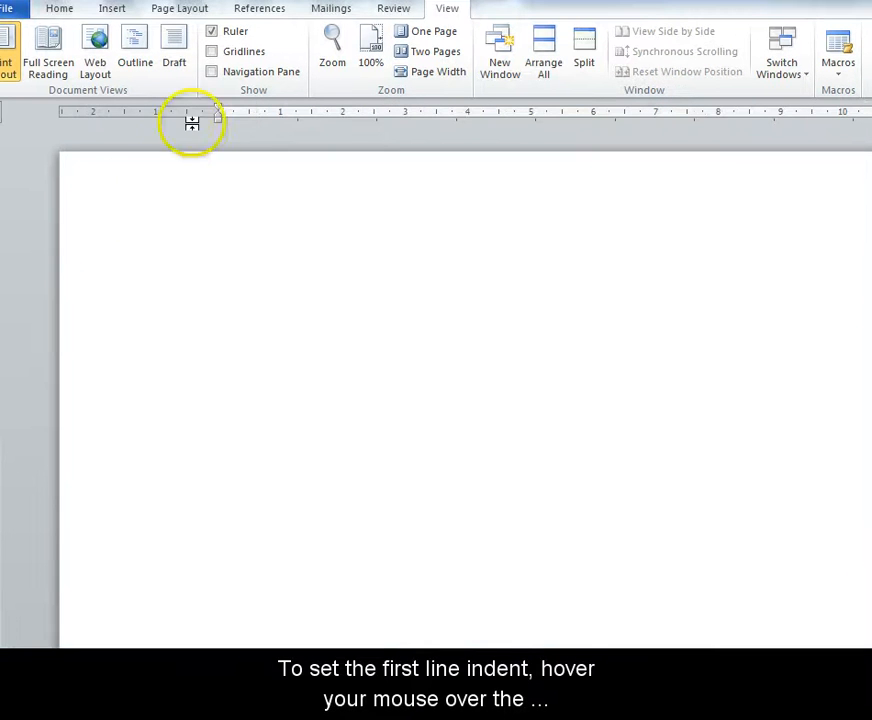
mouse_move(218, 112)
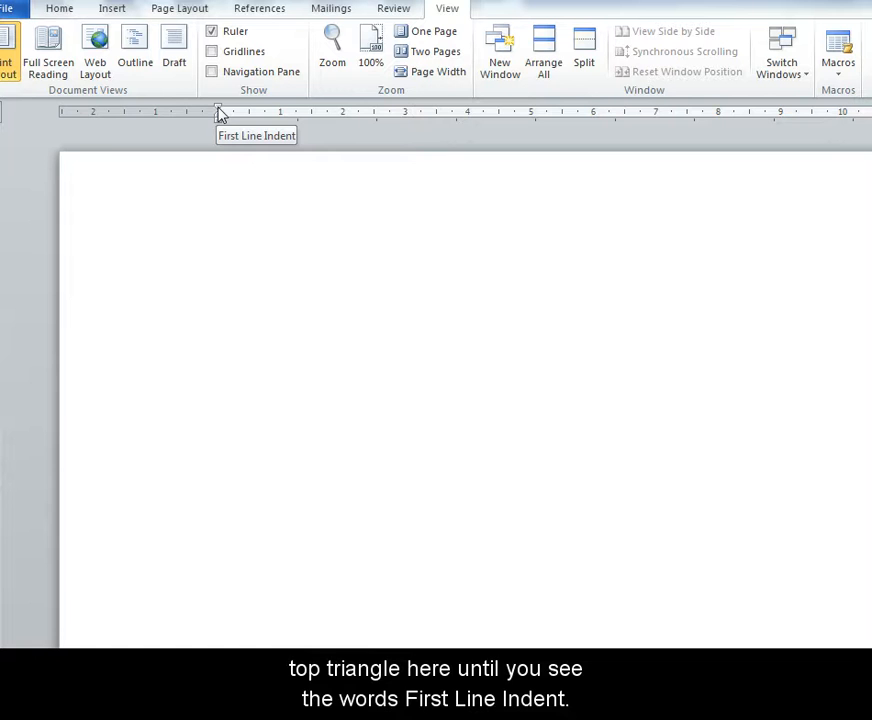
left_click(219, 325)
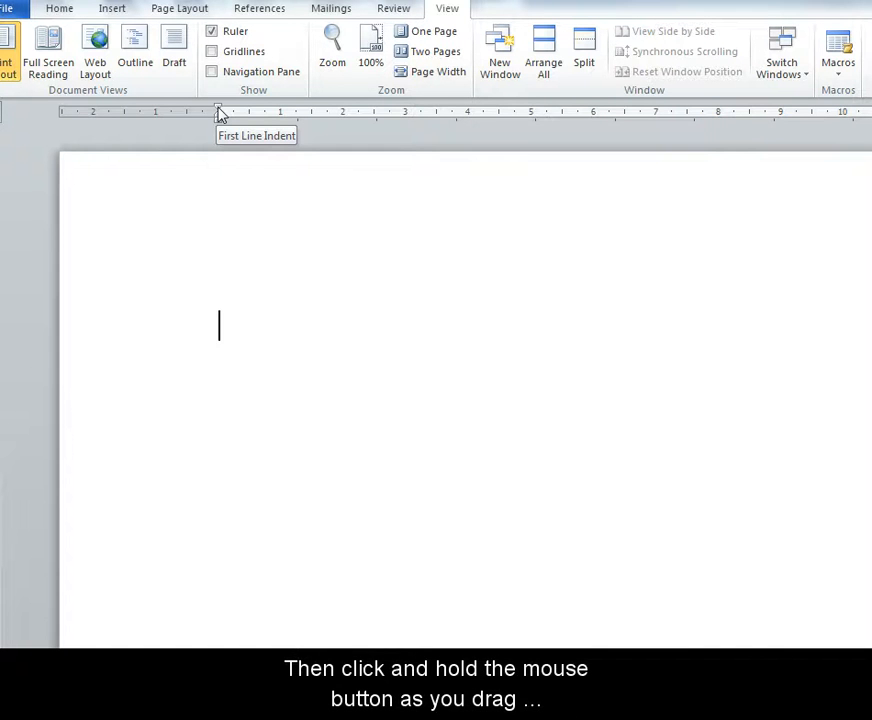
left_click_drag(219, 110, 219, 110)
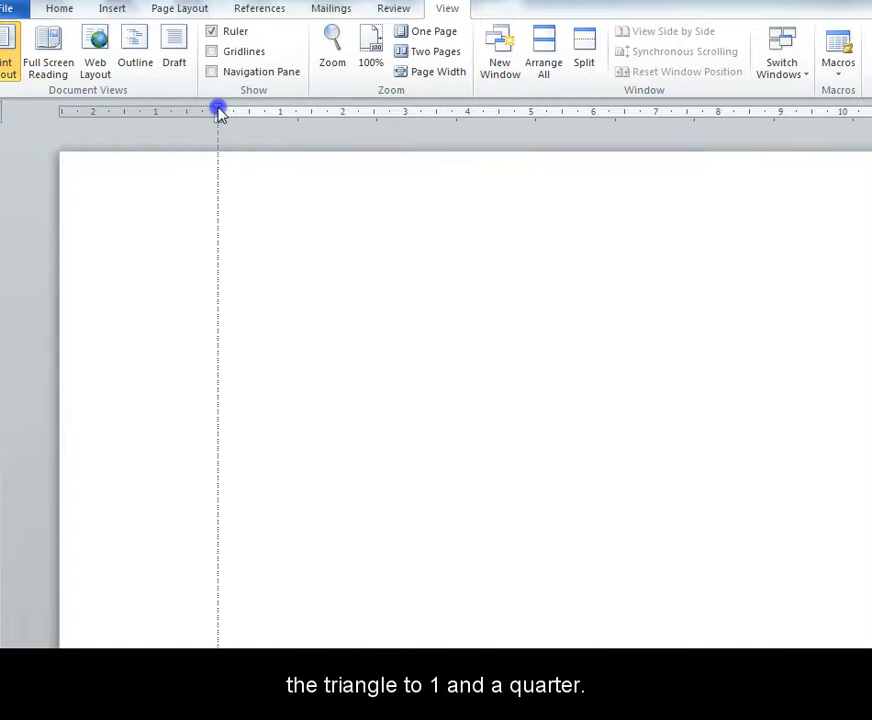
left_click_drag(218, 110, 290, 112)
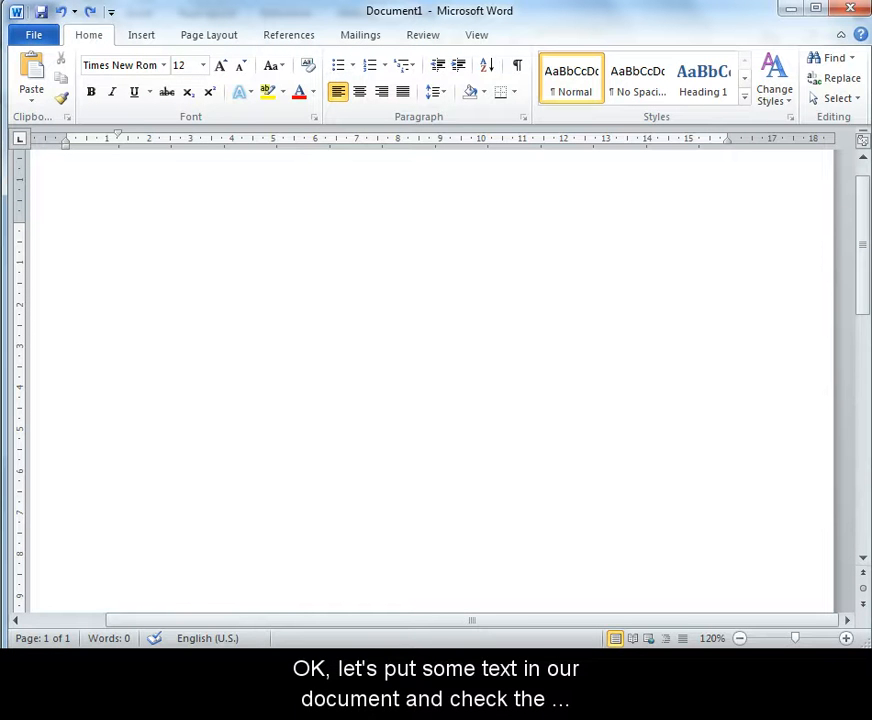
Step: Copy the Smarthinking essay text and paste it into Document1 with Merge Formatting
left_click(119, 231)
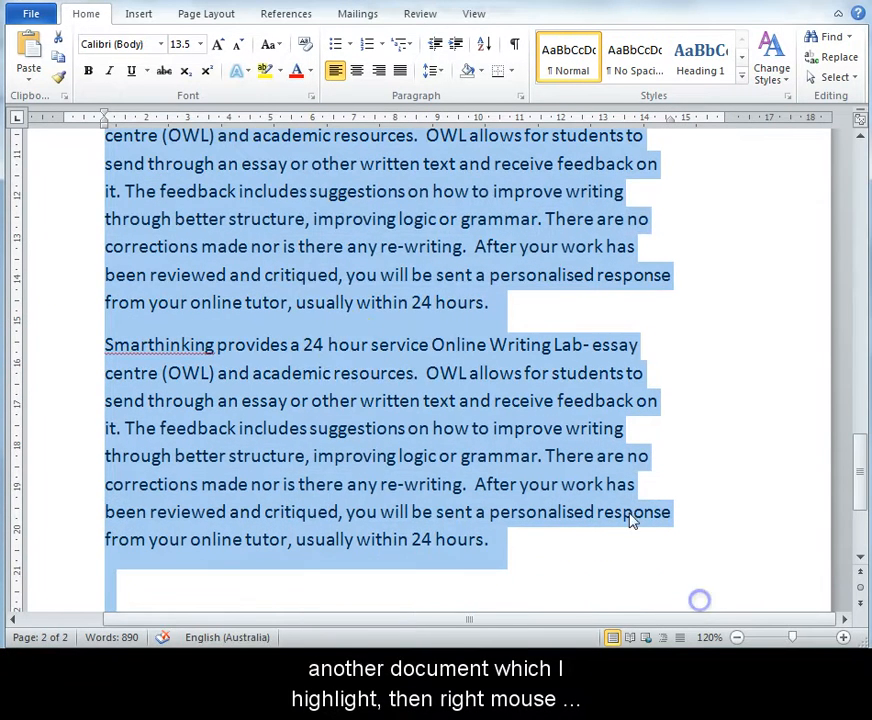
right_click(630, 519)
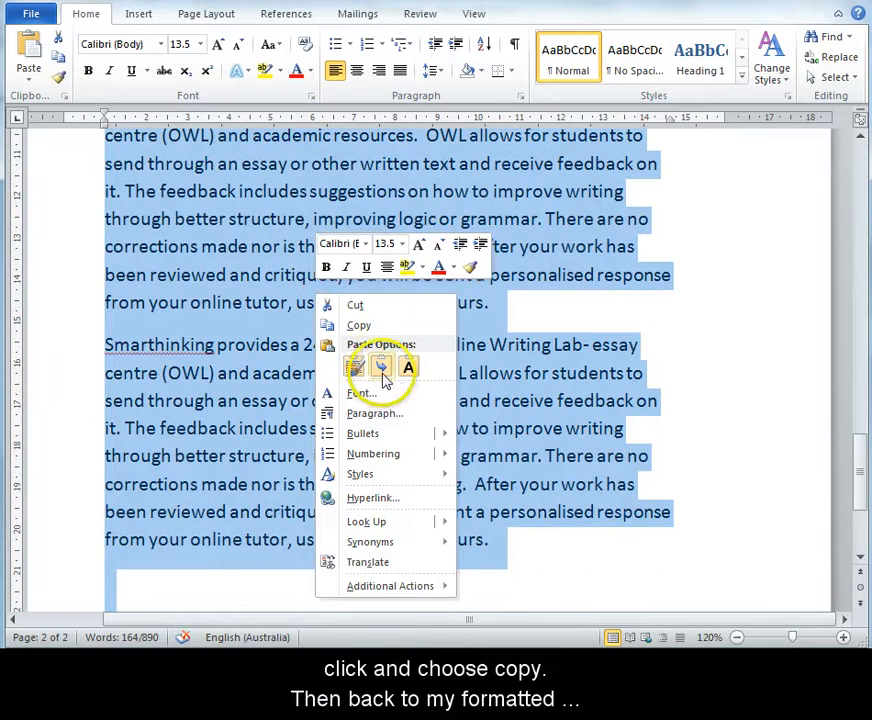
left_click(358, 325)
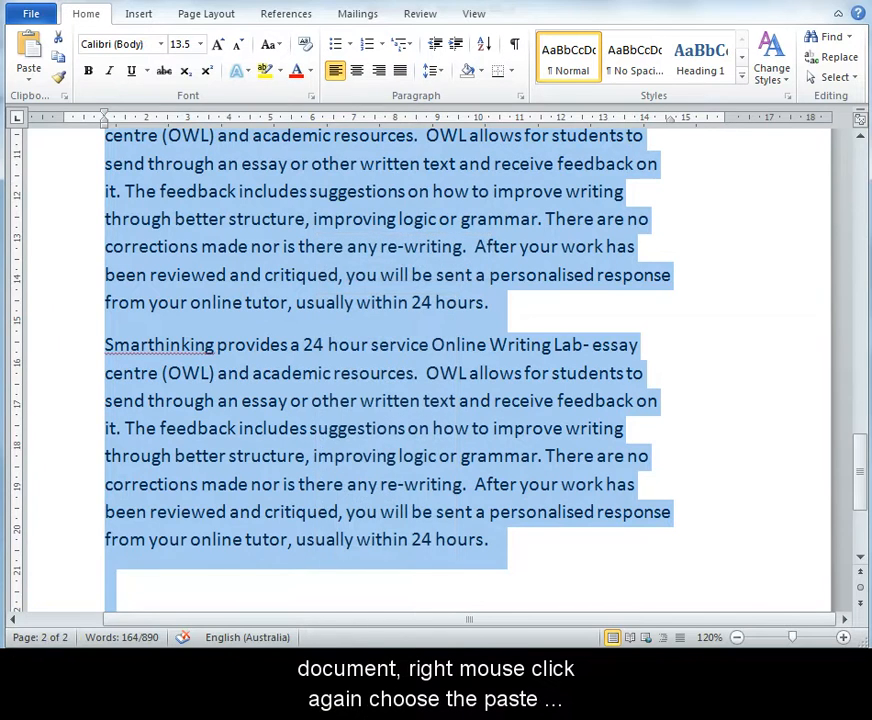
right_click(120, 235)
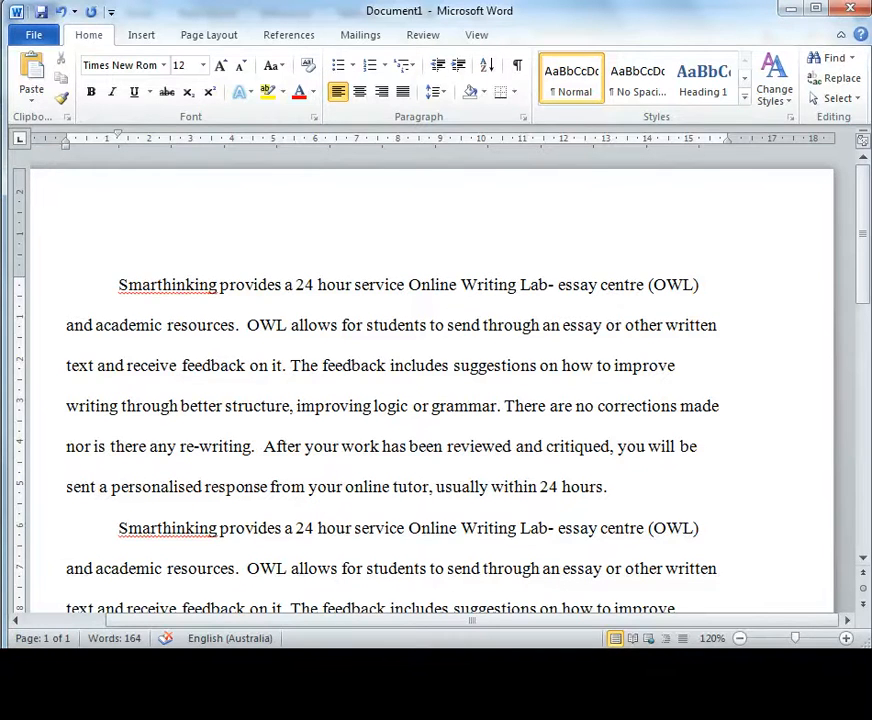
mouse_move(128, 365)
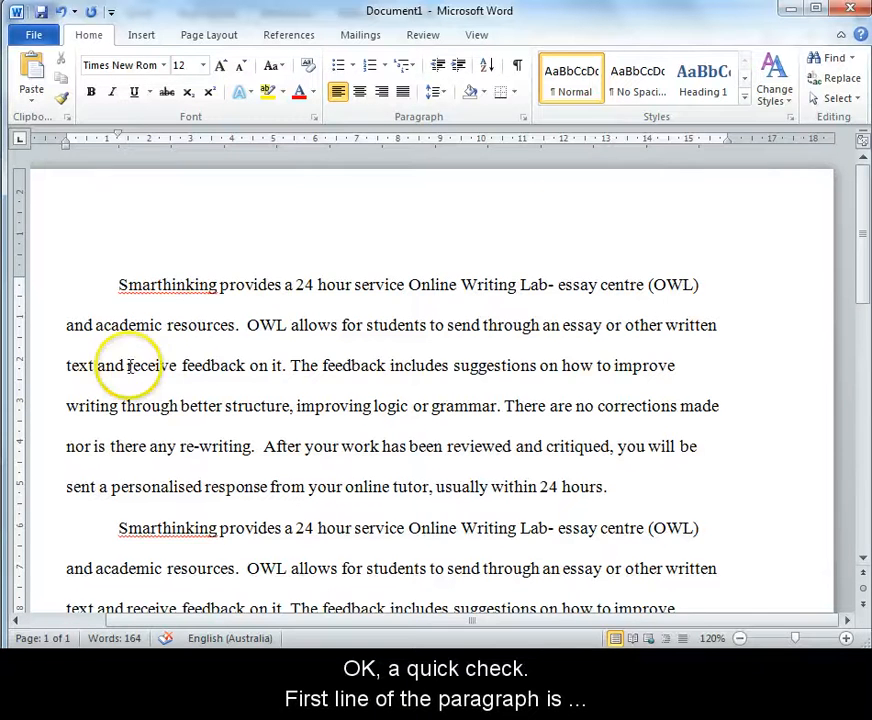
scroll("up", 3)
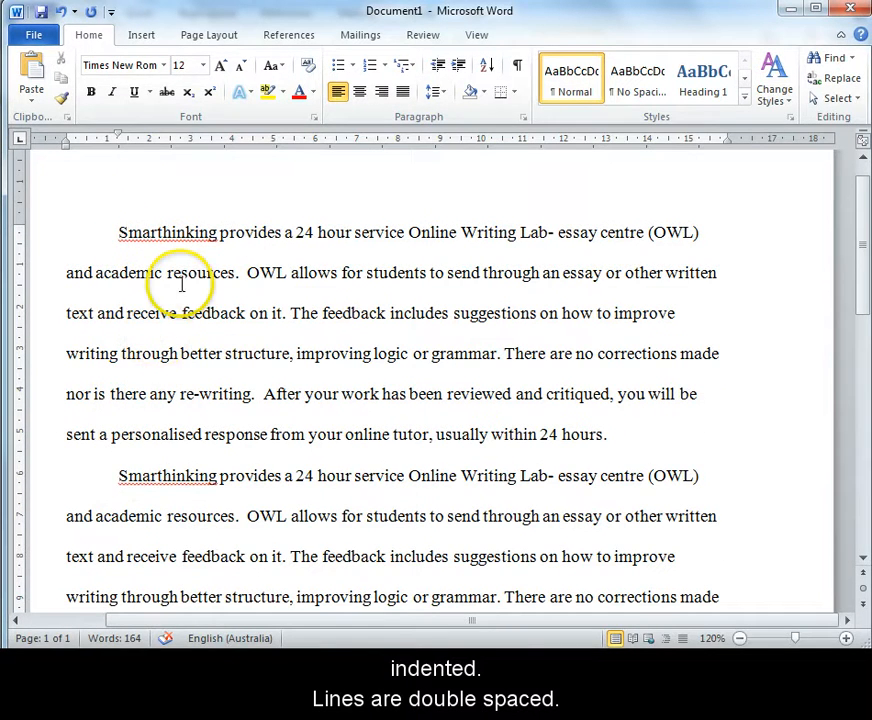
mouse_move(278, 122)
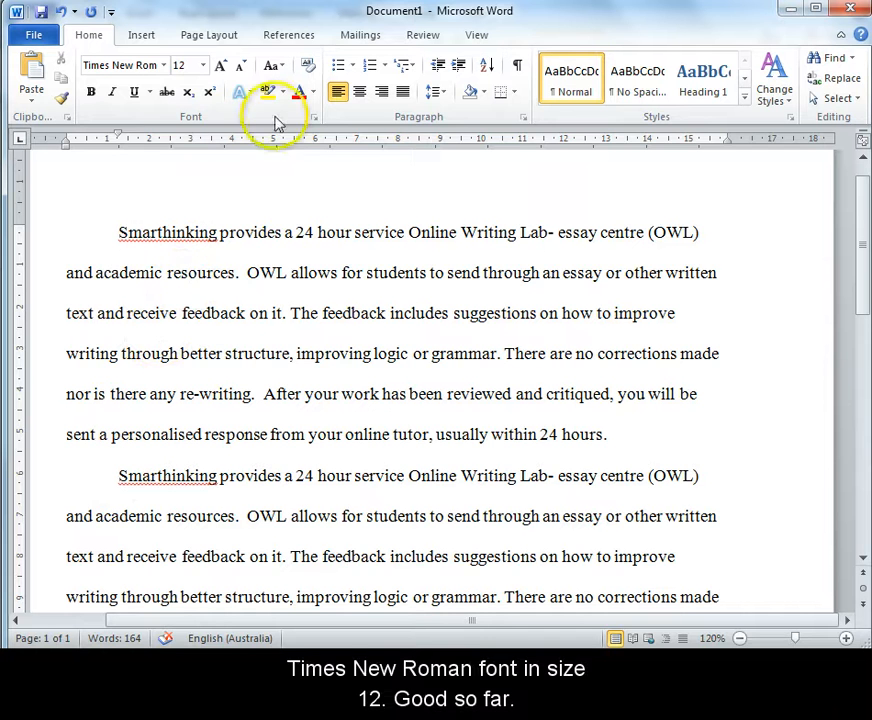
mouse_move(181, 65)
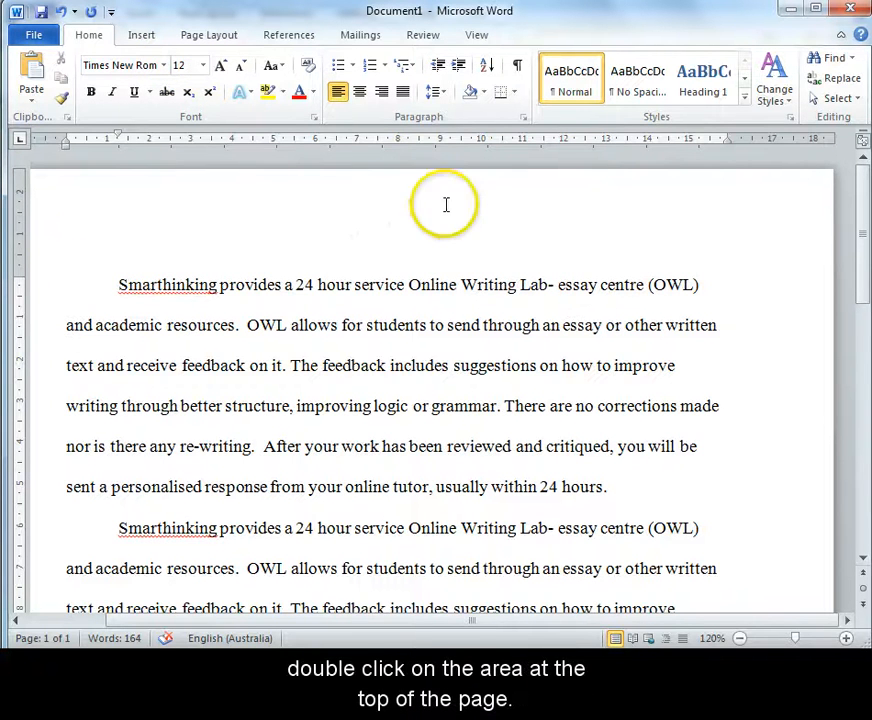
Step: Insert a Plain Number 3 page number at the top right of the header
double_click(446, 205)
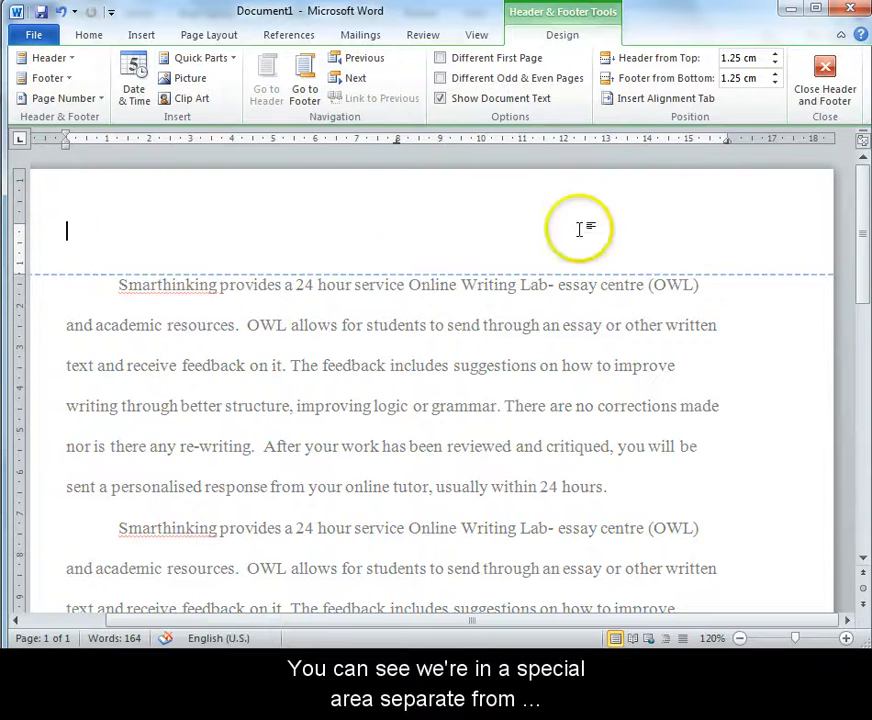
mouse_move(475, 221)
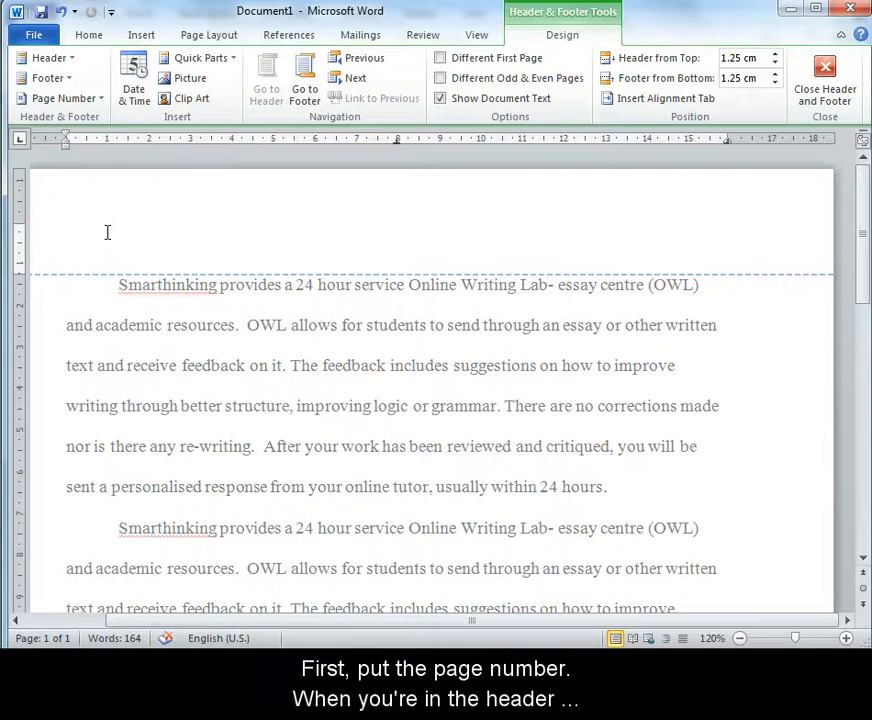
left_click(67, 232)
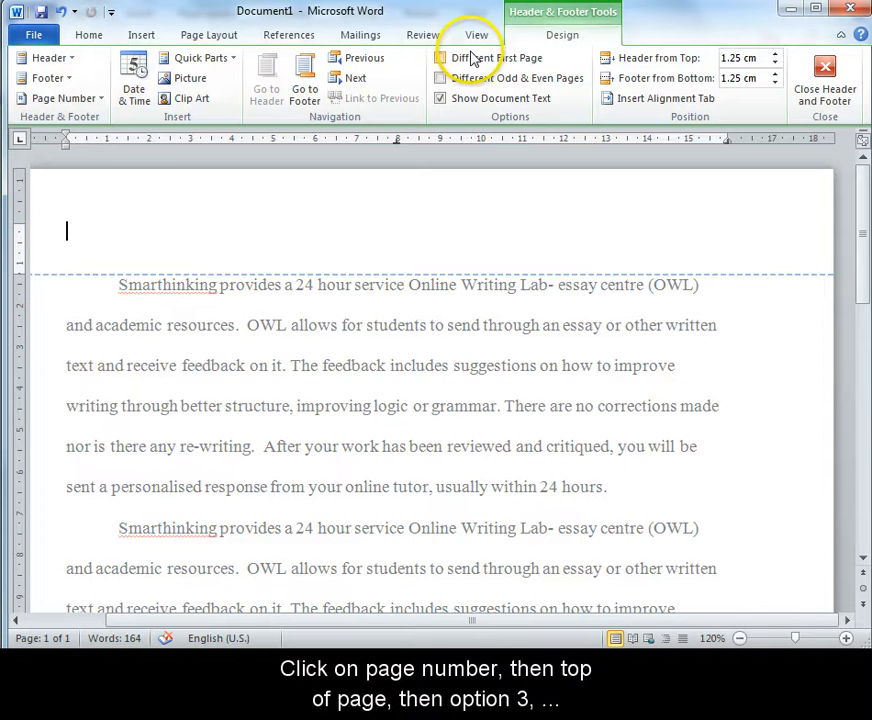
left_click(63, 98)
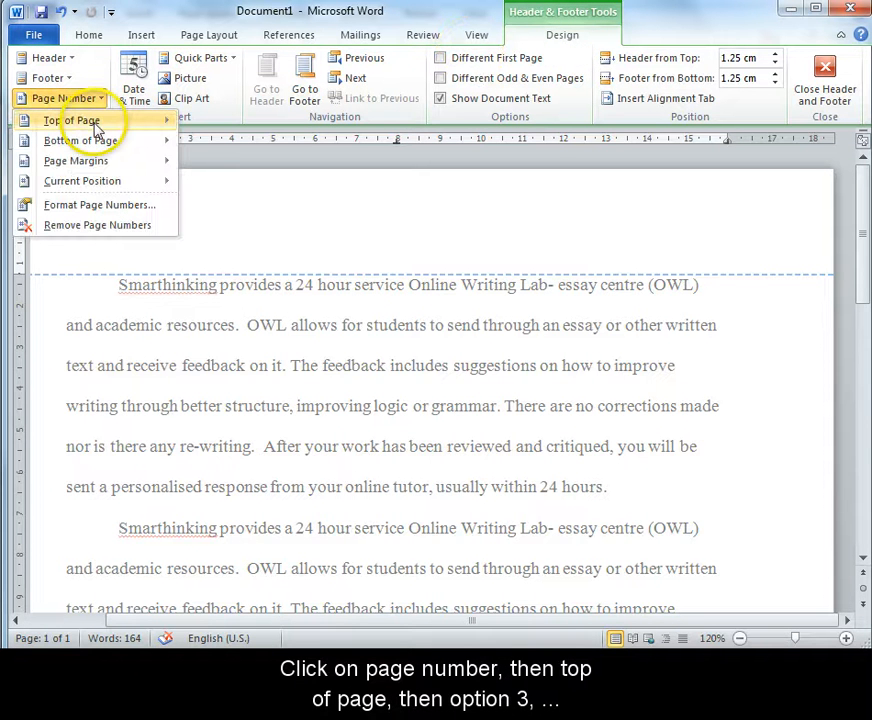
left_click(71, 120)
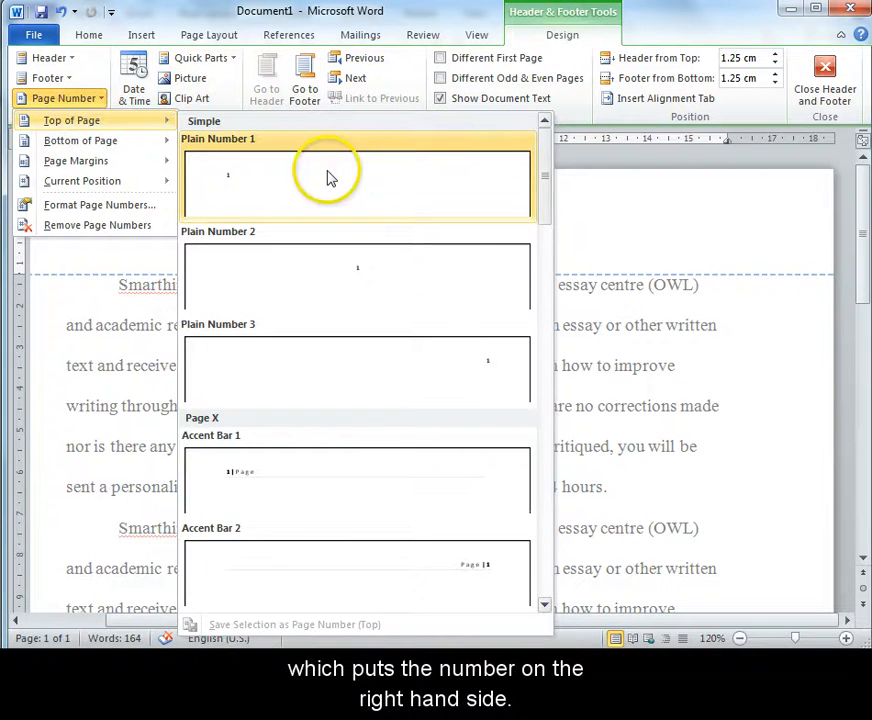
mouse_move(481, 362)
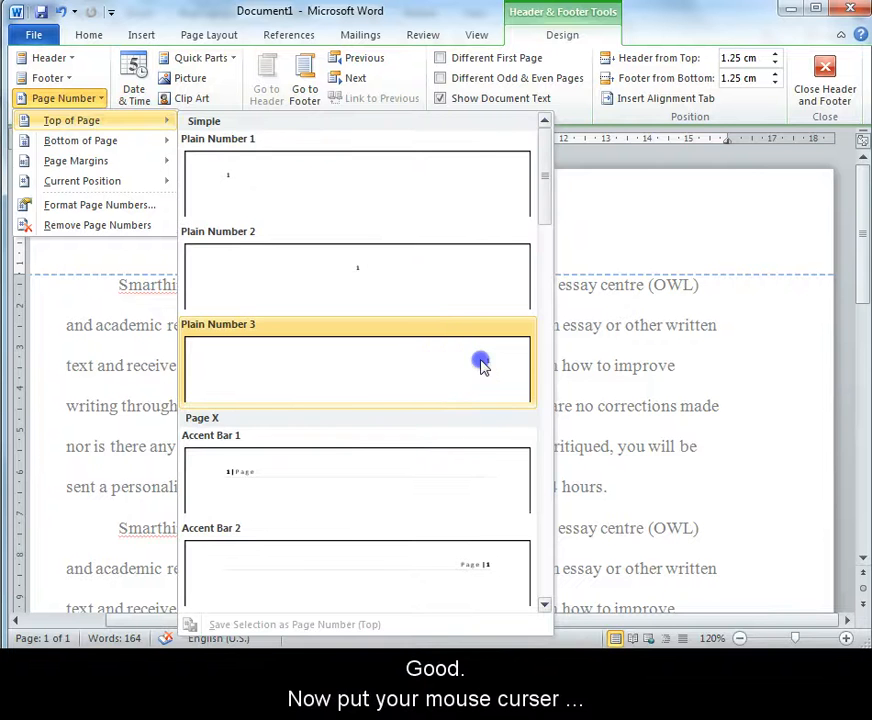
left_click(480, 365)
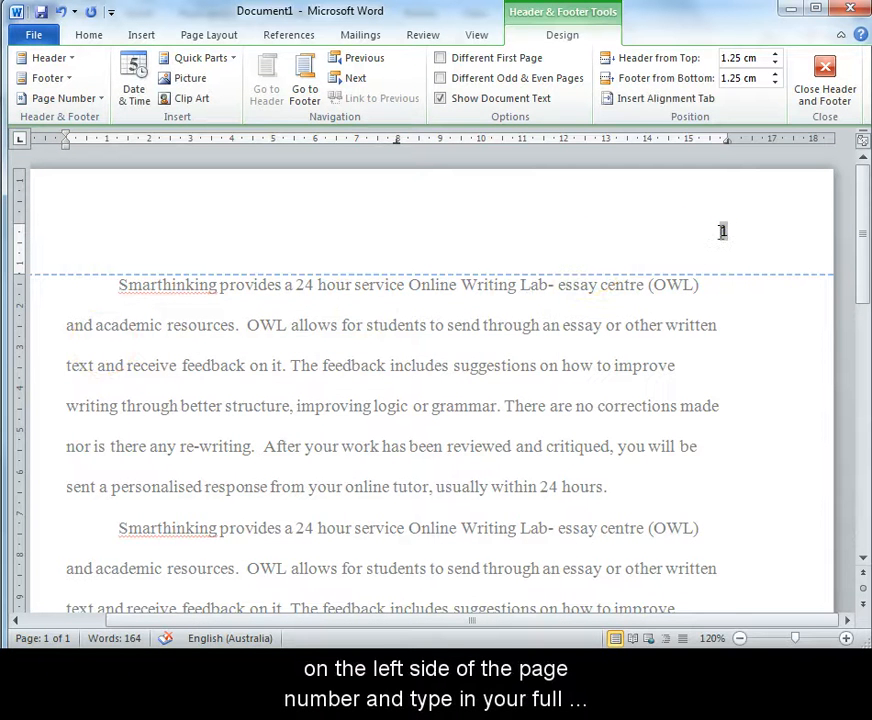
Step: Type 'Jacqui' and the unit name 'Counselling Skills' in the header
type("Jacquie Delord")
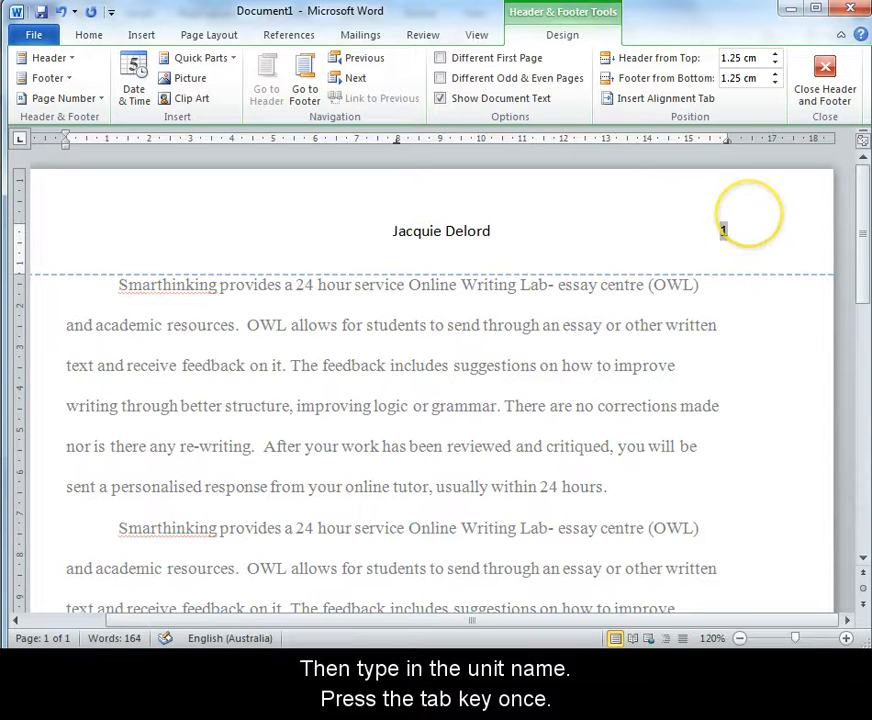
type("Counsel")
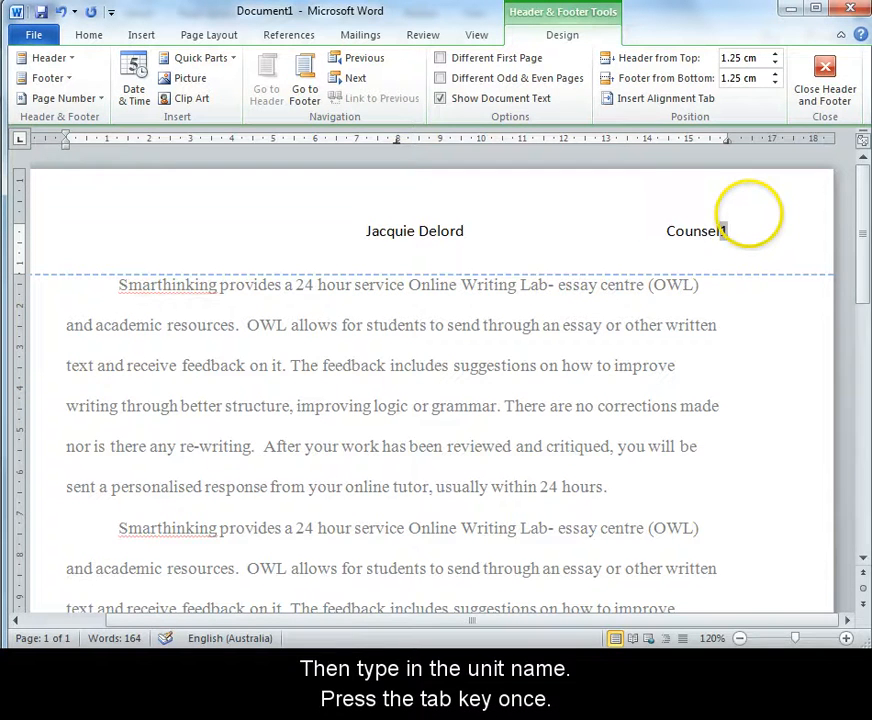
type("ling Skills")
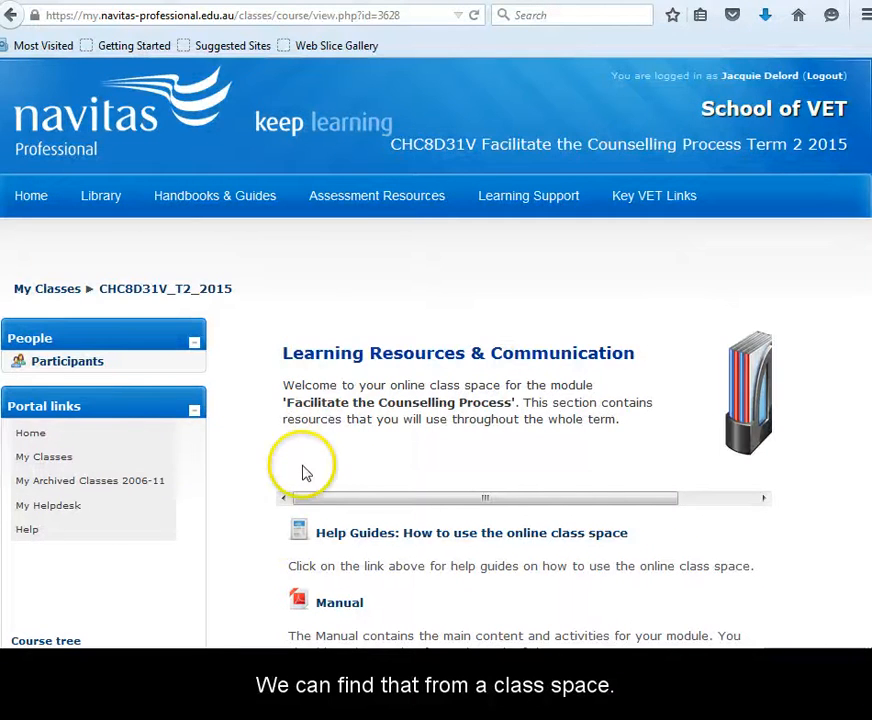
Step: Download the Word version of Assessment Cover Sheet - Written Work from Assessment Cover Sheets
left_click(376, 195)
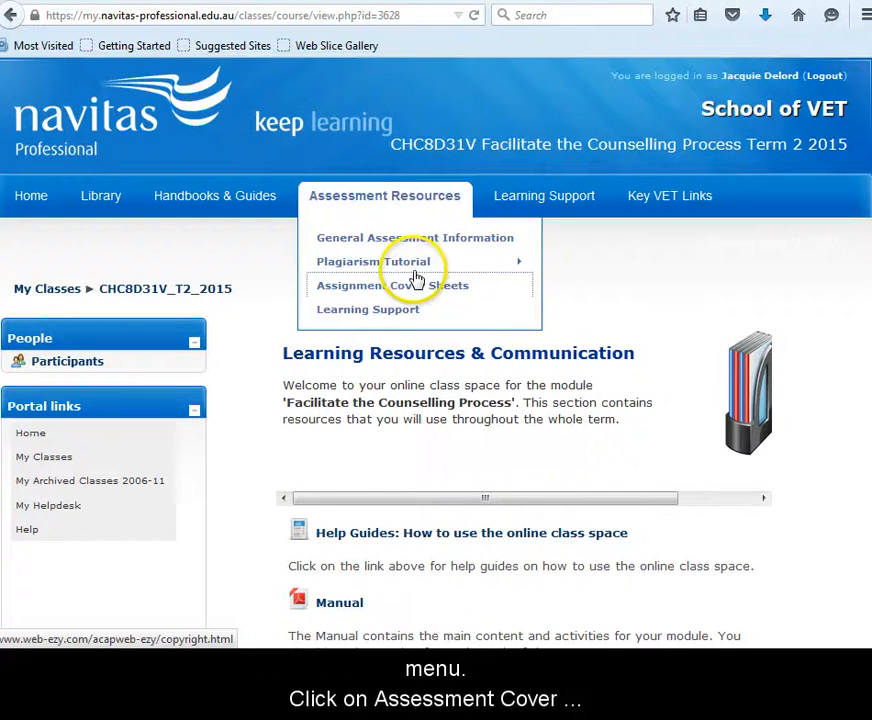
left_click(390, 285)
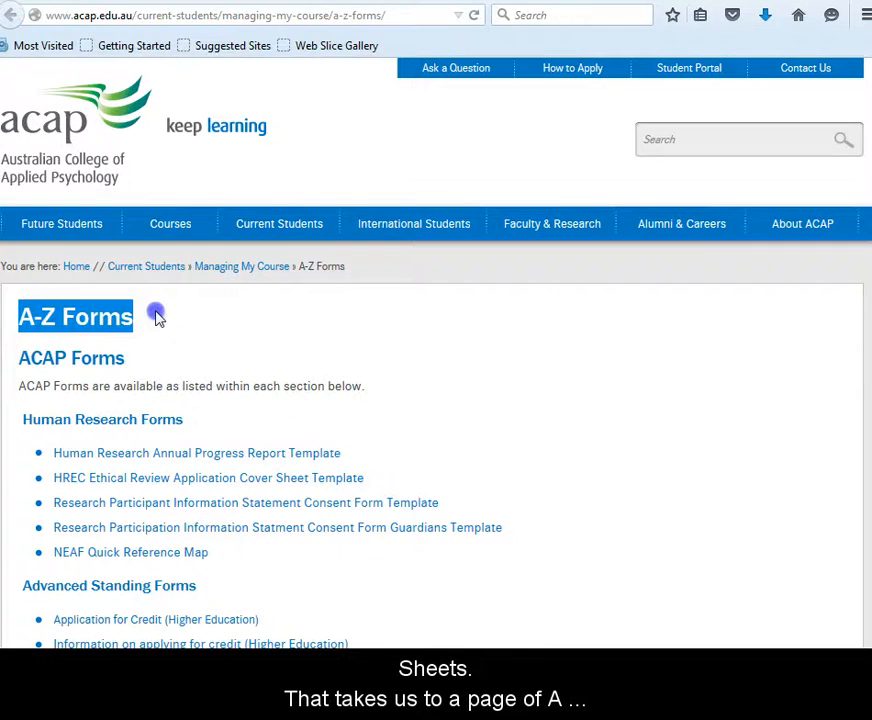
scroll("down", 3)
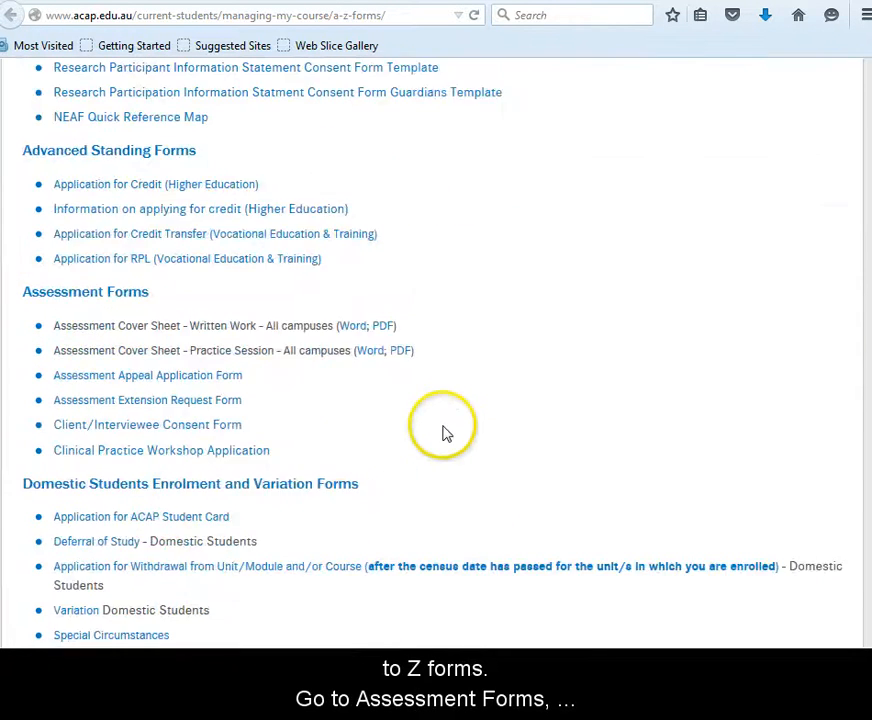
scroll("down", 3)
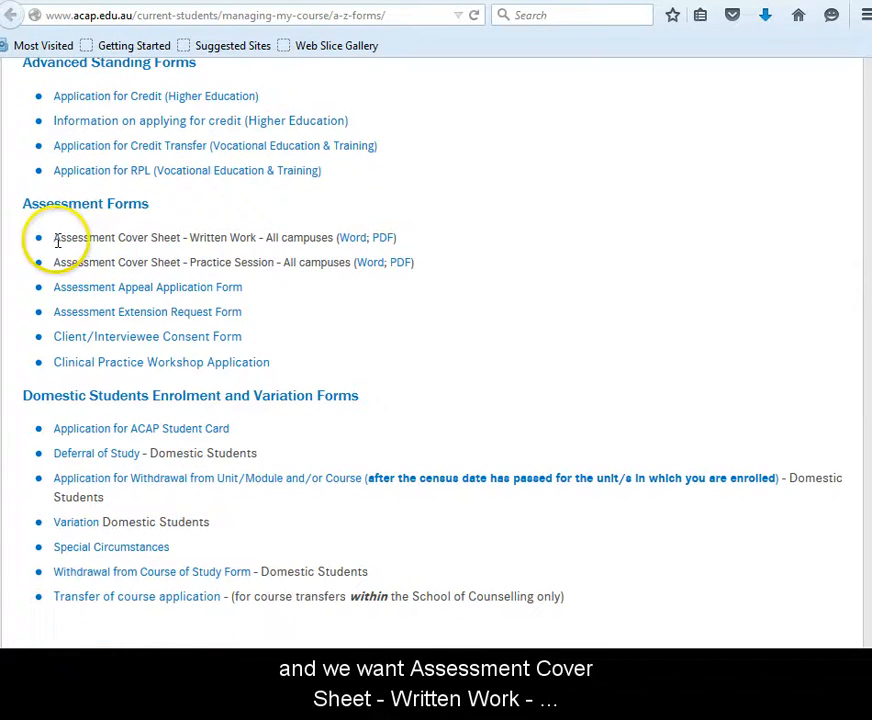
mouse_move(203, 245)
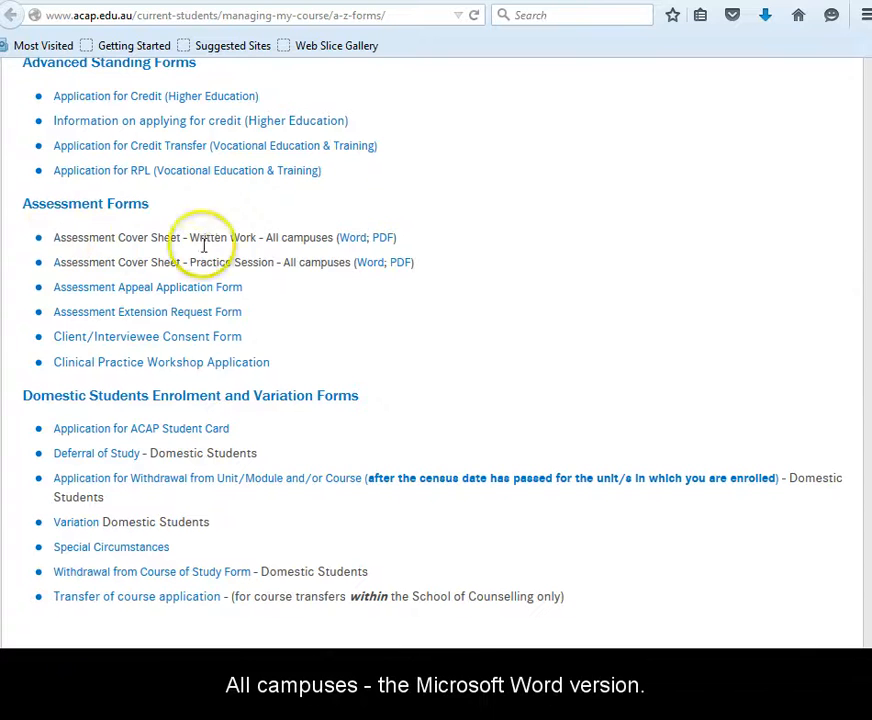
mouse_move(351, 238)
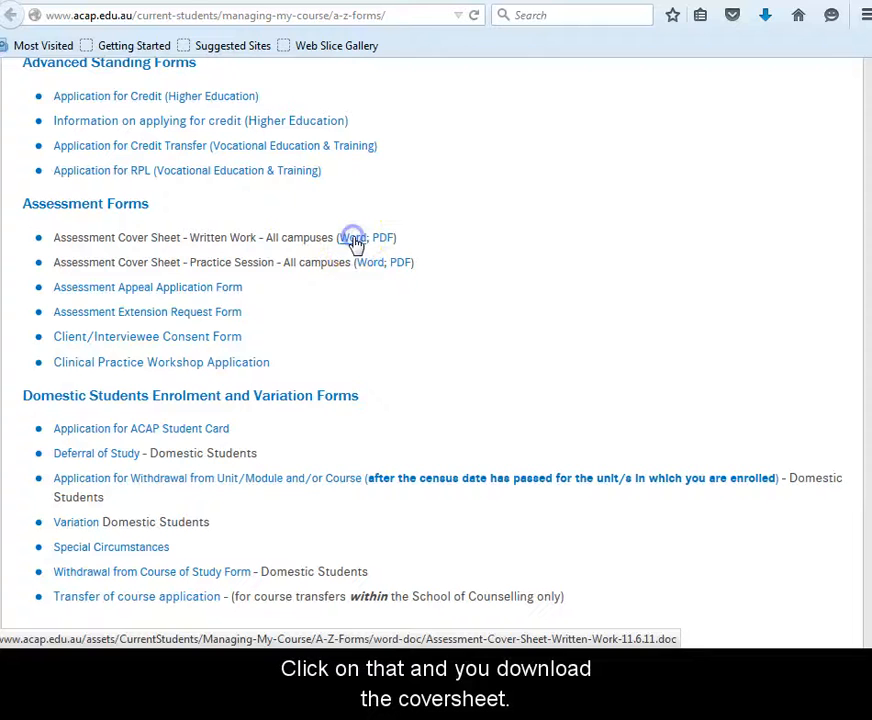
left_click(353, 237)
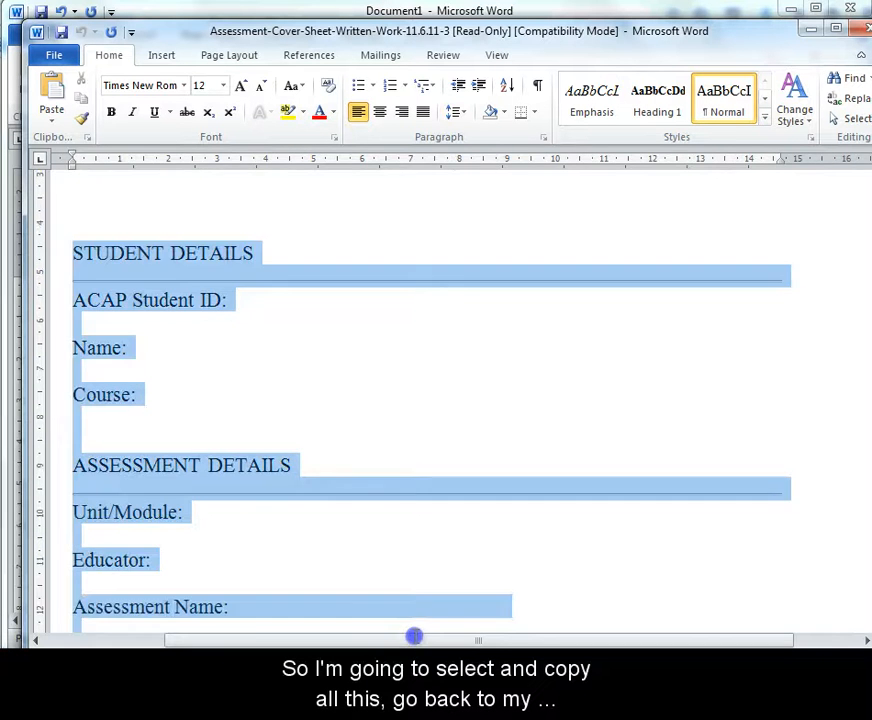
Step: Paste the cover sheet at the top of the essay using Keep Source Formatting
scroll("down", 3)
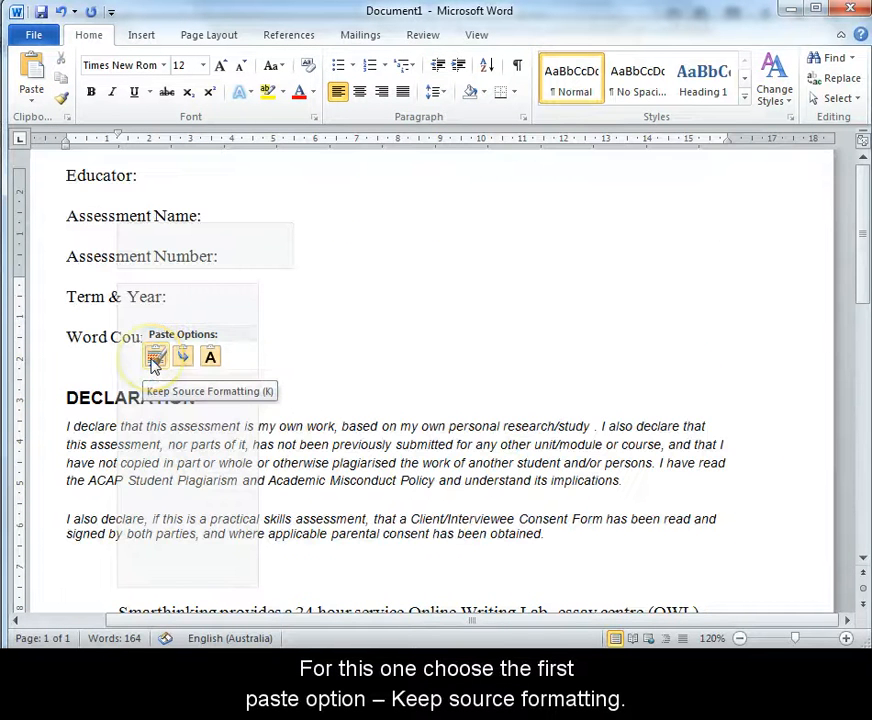
left_click(156, 356)
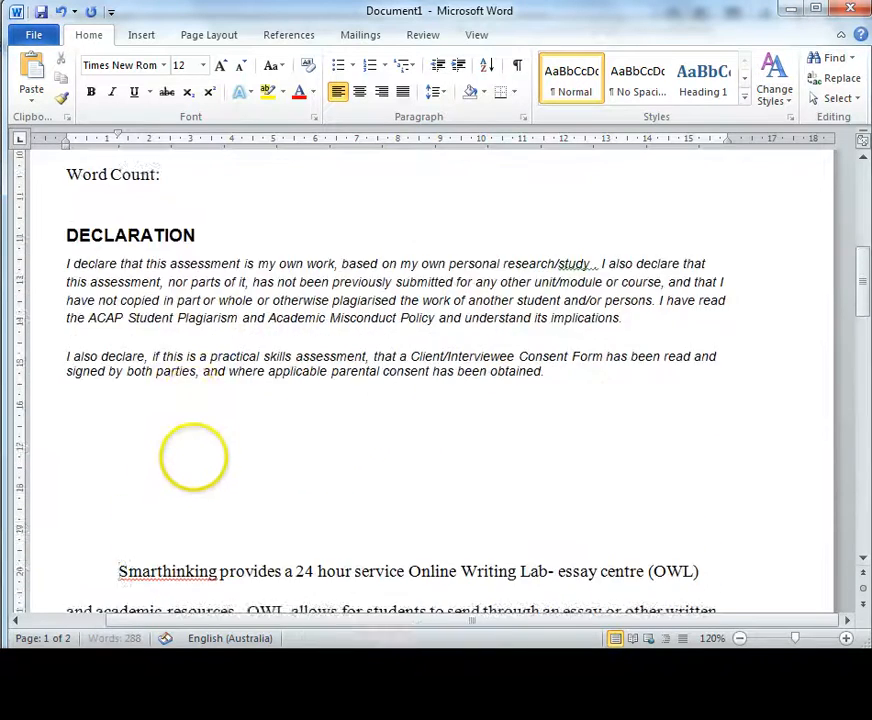
scroll("down", 3)
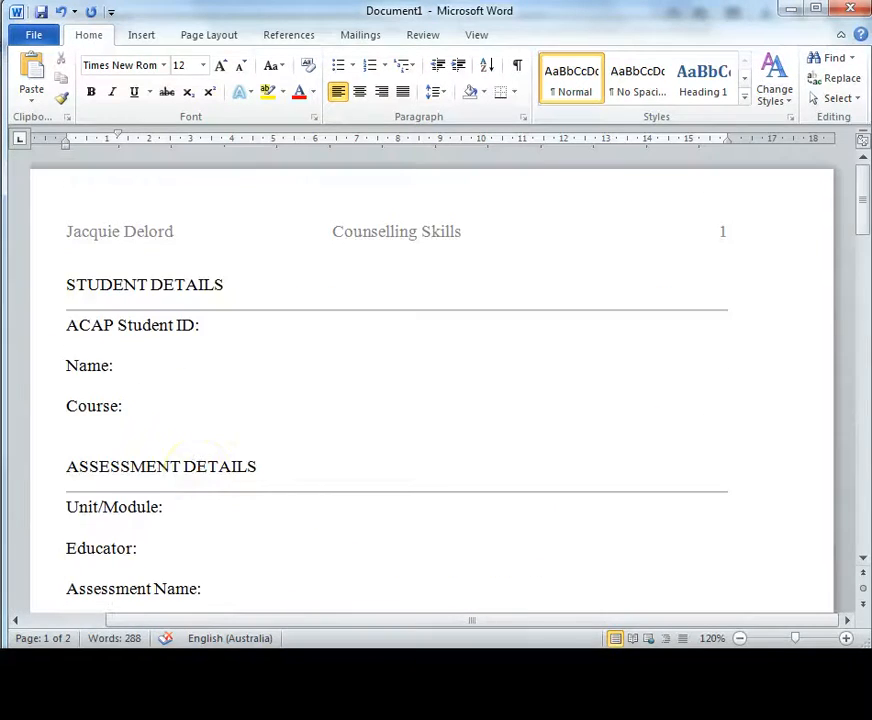
scroll("down", 3)
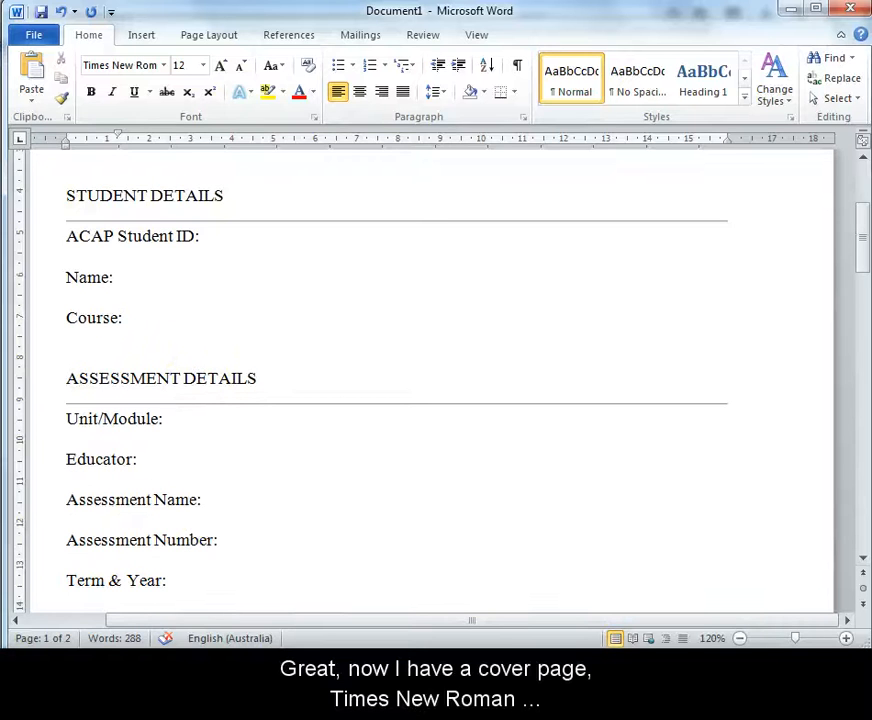
double_click(144, 195)
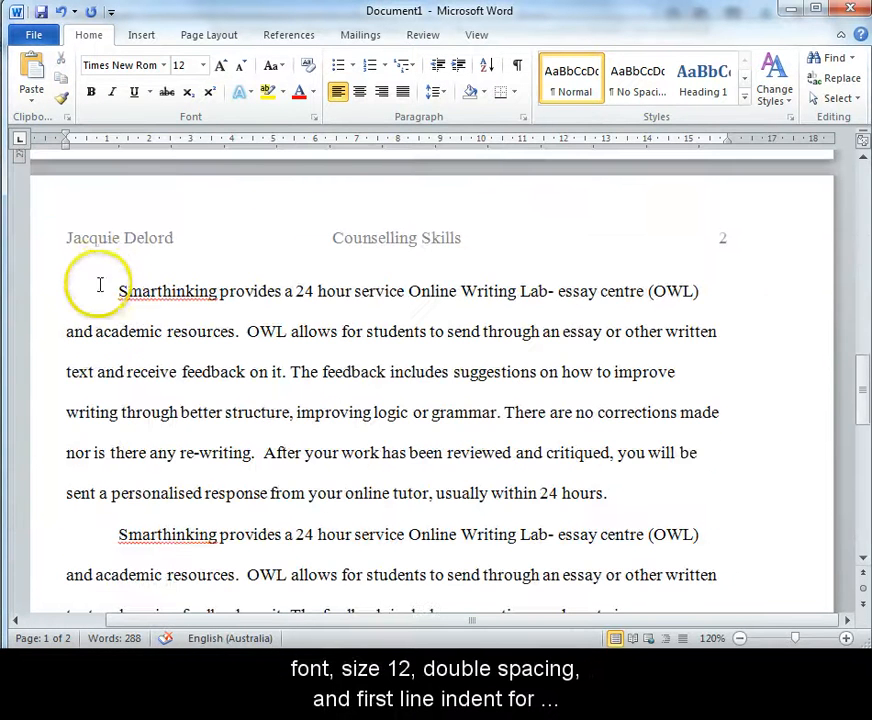
left_click_drag(118, 291, 740, 565)
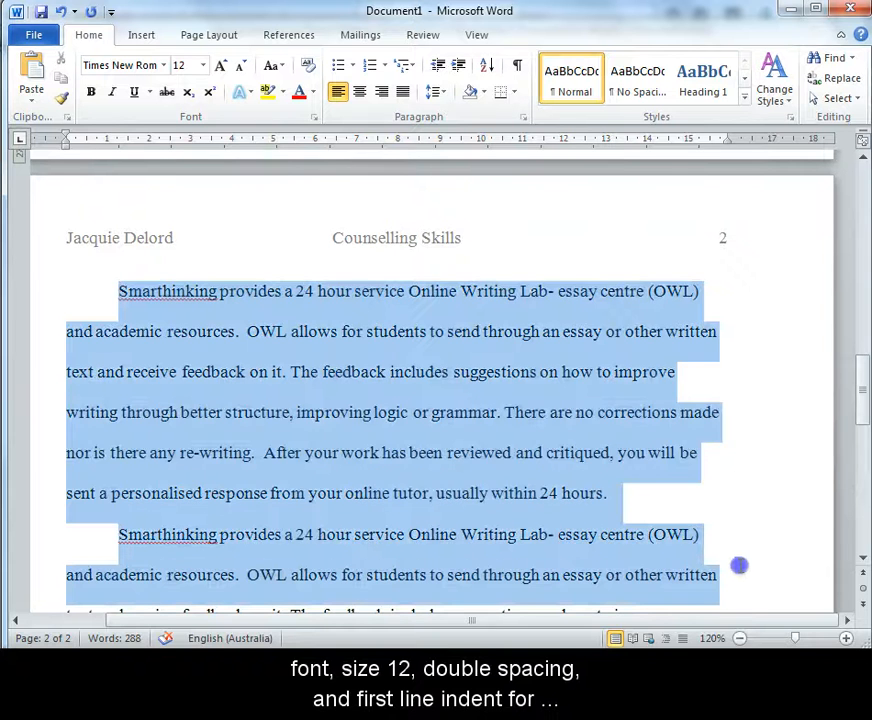